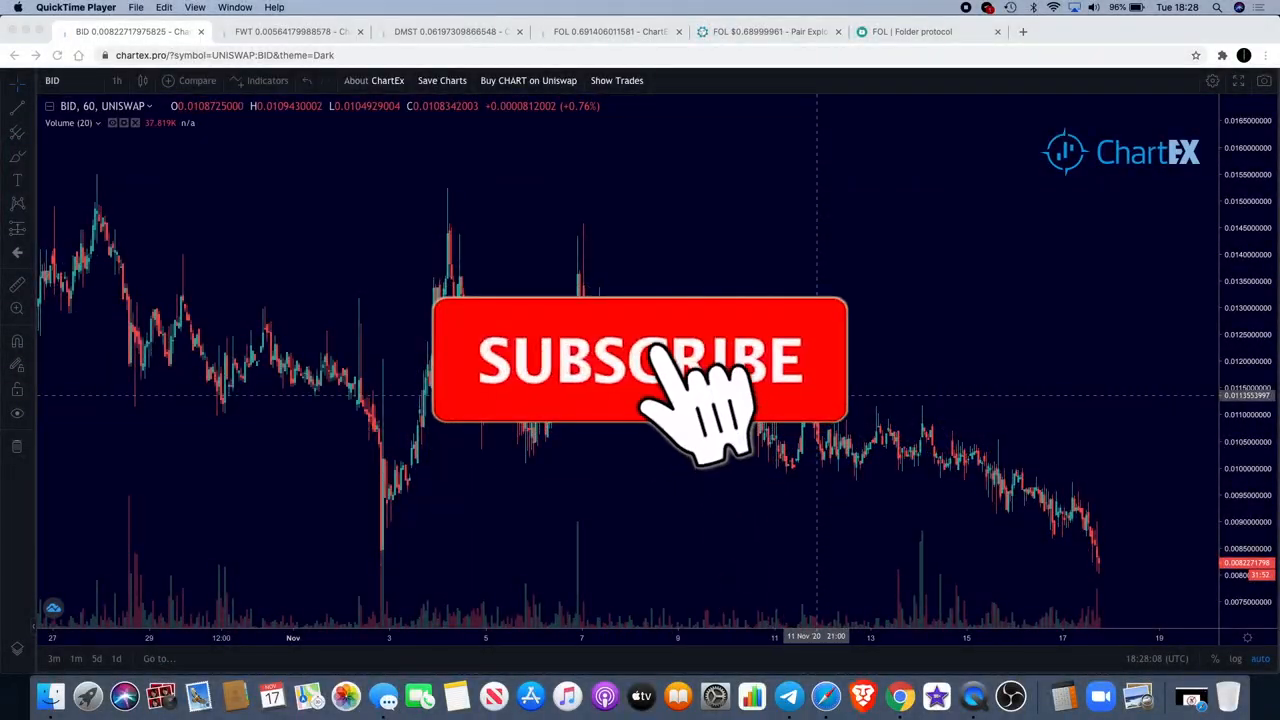
# Bring up the line-drawing tools menu over the BIDAO hourly chart
pyautogui.click(640, 360)
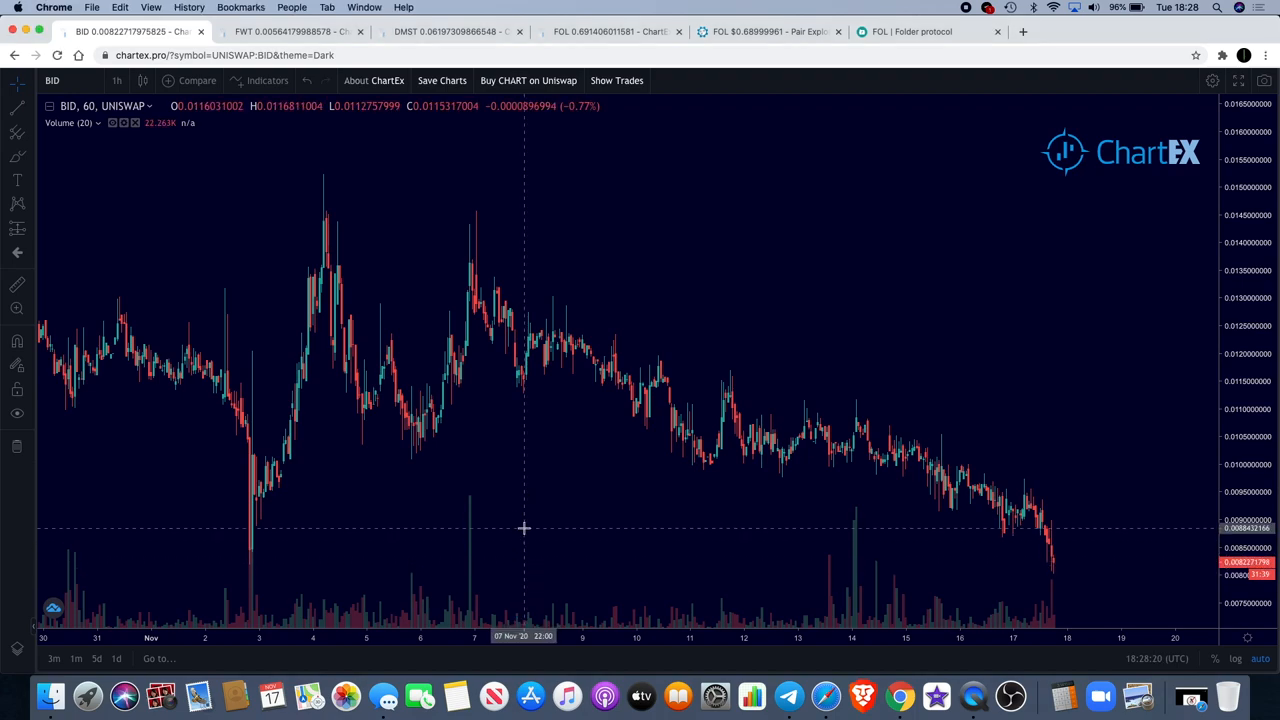
pyautogui.moveTo(504, 564)
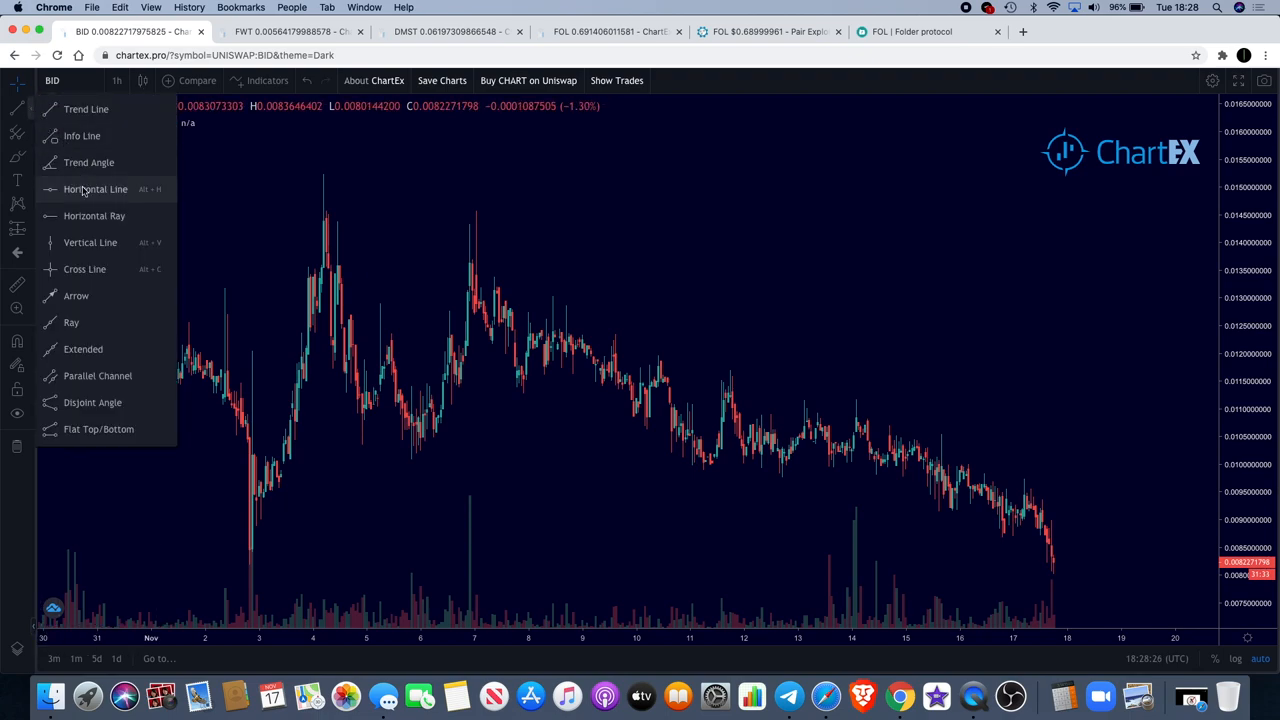
# Draw a horizontal support line at BIDAO's recent low and zoom out to longer history
pyautogui.click(96, 188)
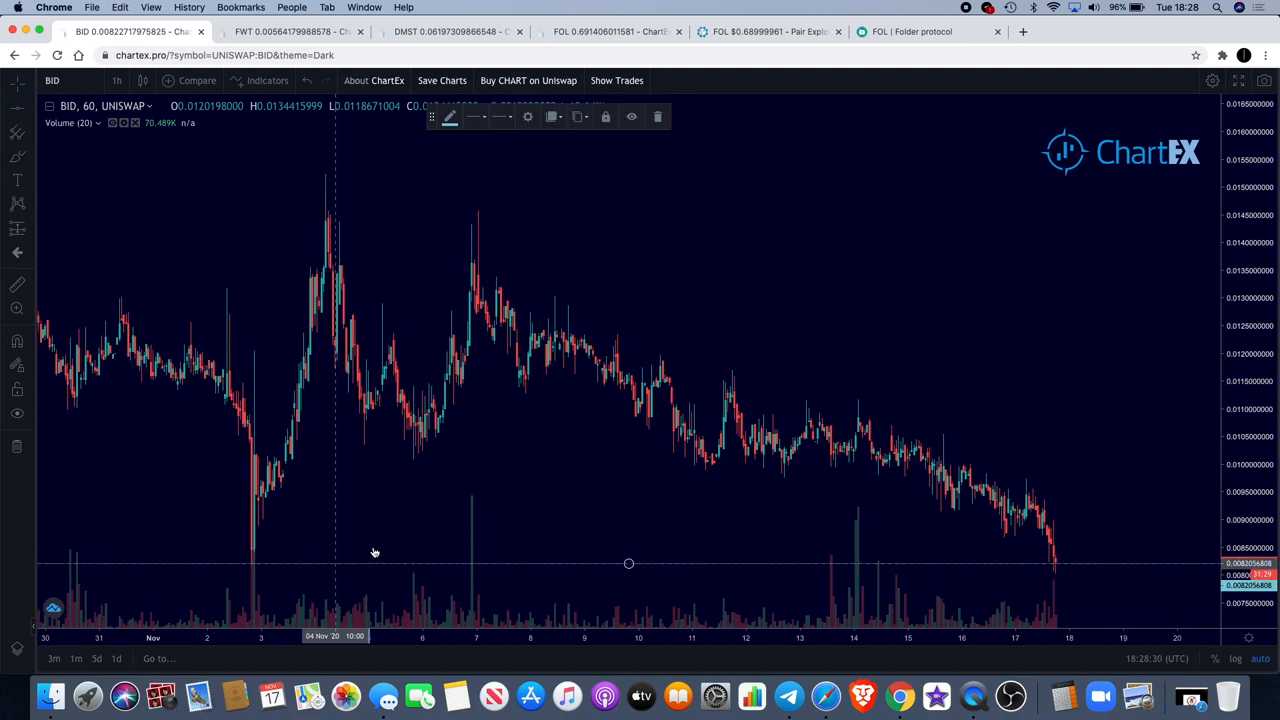
pyautogui.moveTo(484, 72)
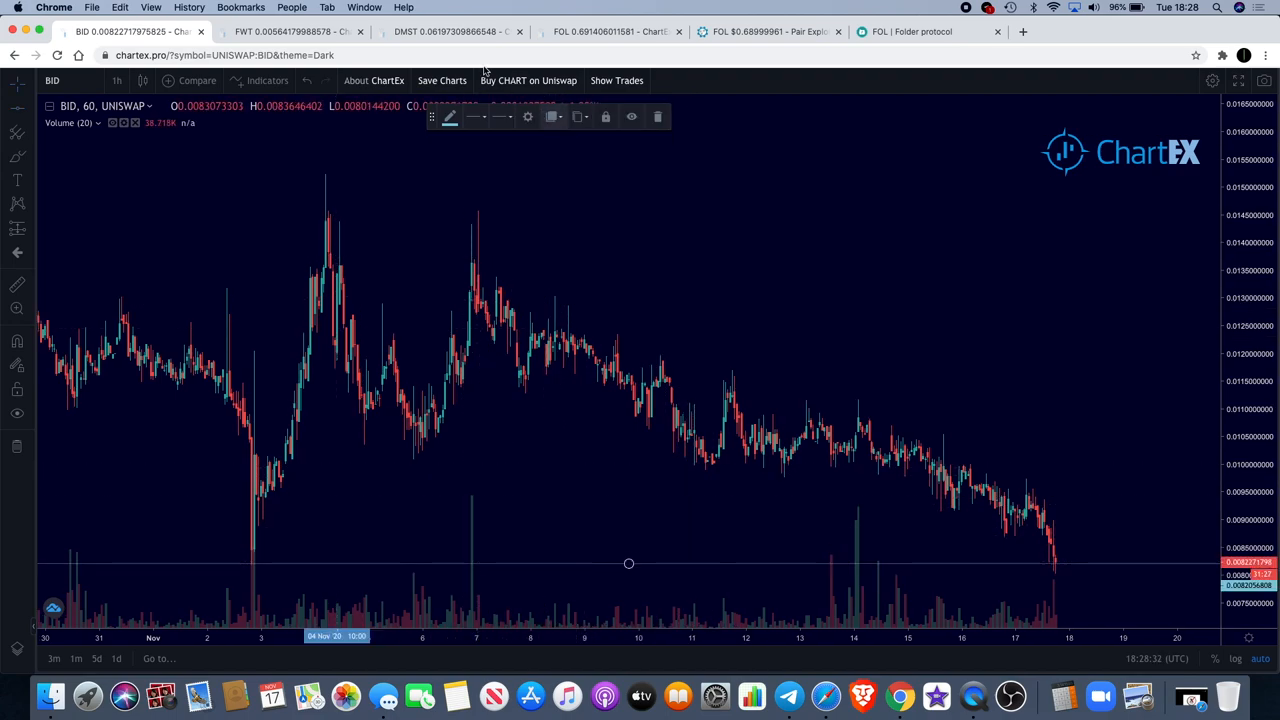
pyautogui.click(500, 116)
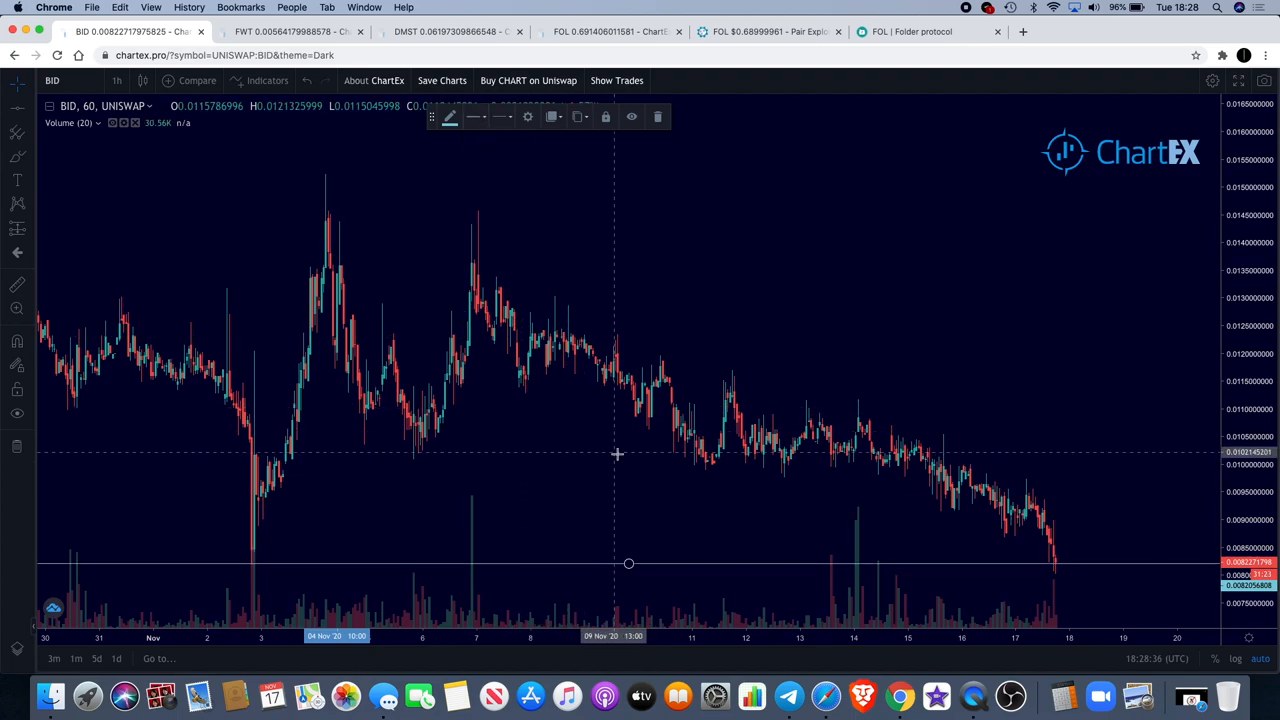
pyautogui.moveTo(816, 360)
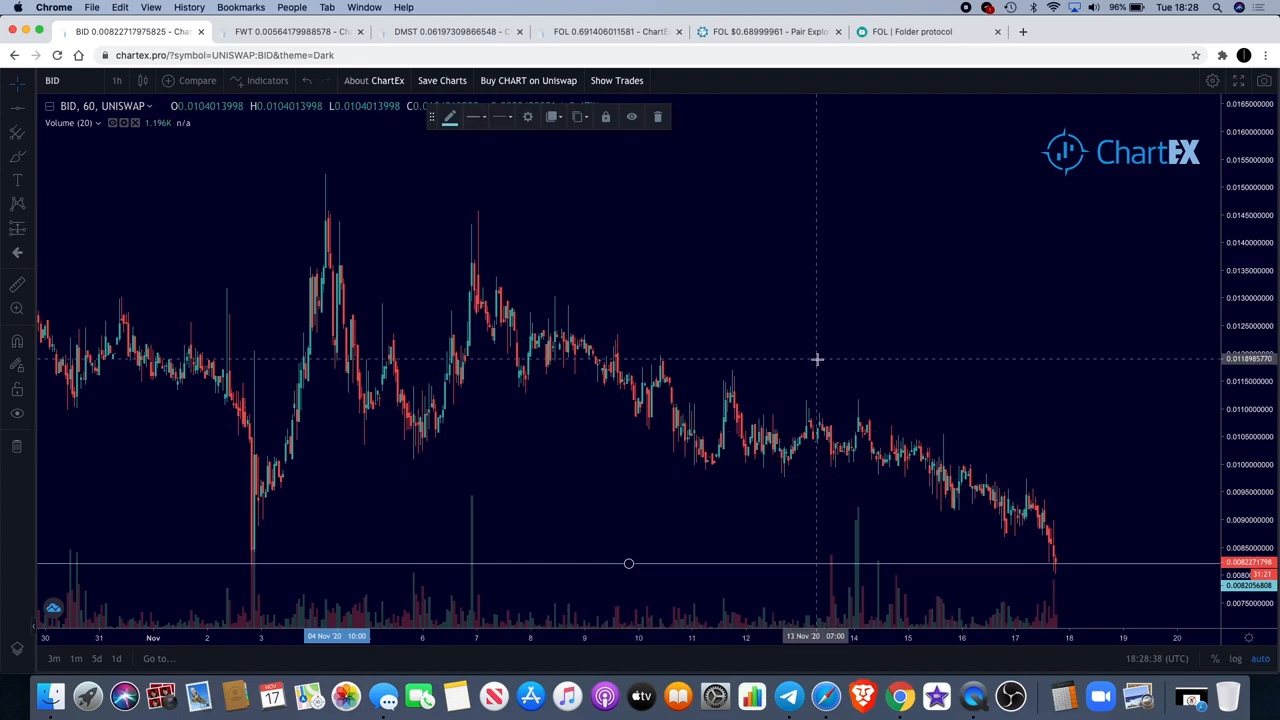
pyautogui.moveTo(912, 338)
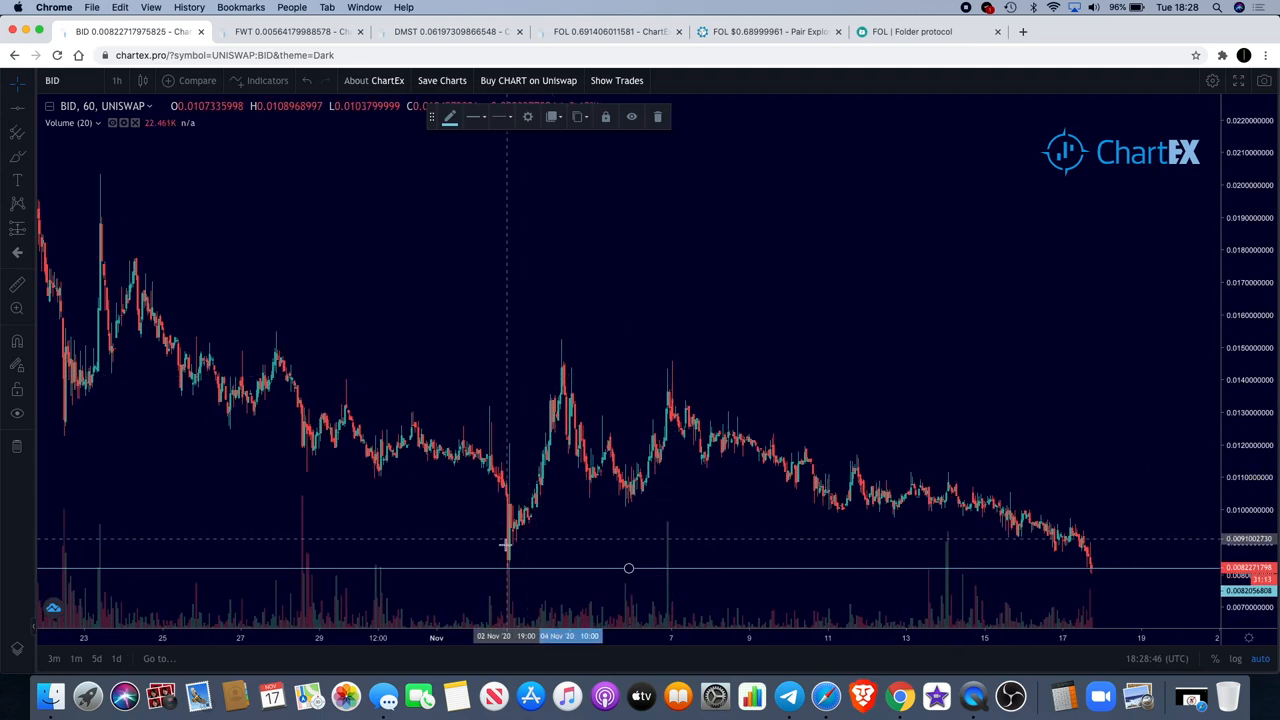
pyautogui.moveTo(560, 356)
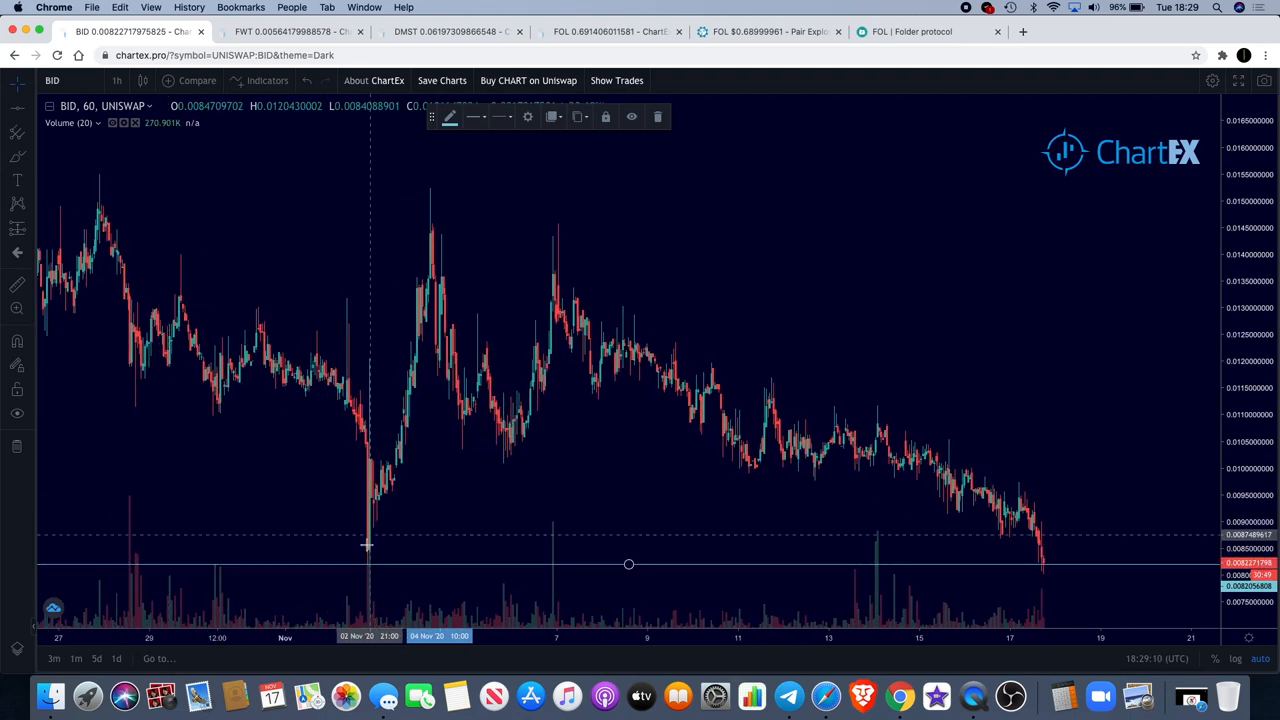
pyautogui.moveTo(686, 500)
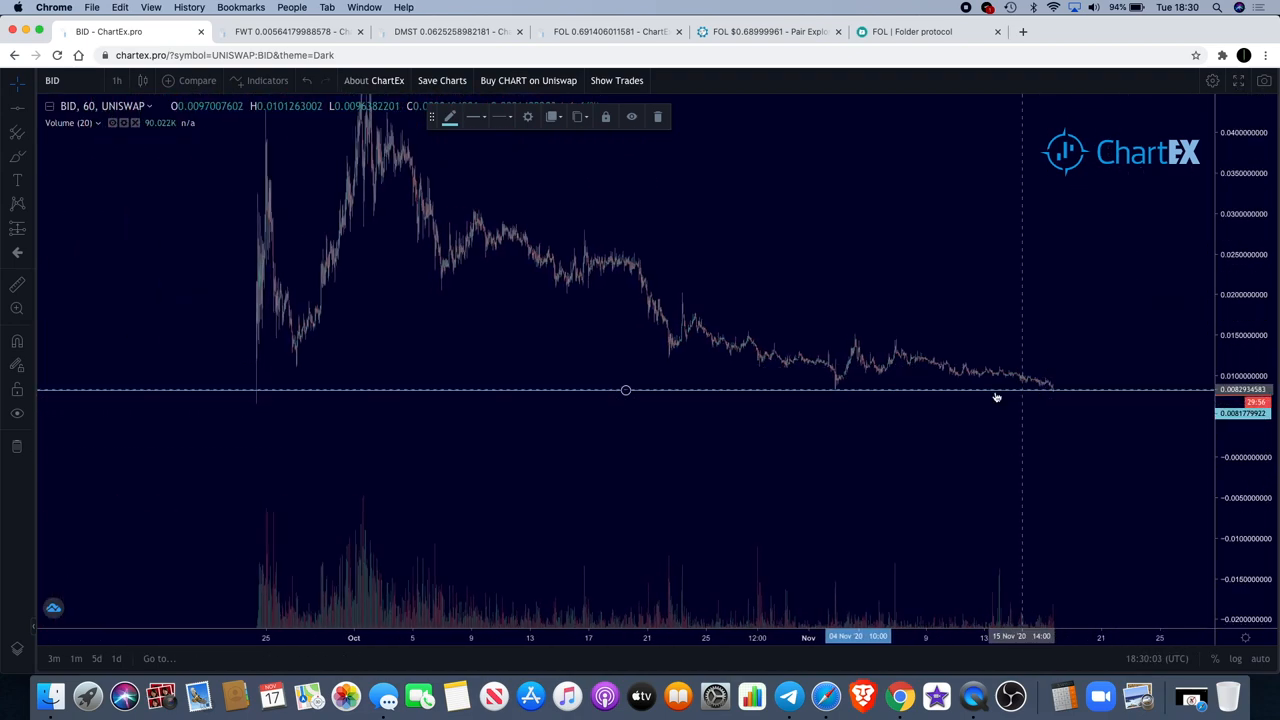
pyautogui.moveTo(1028, 532)
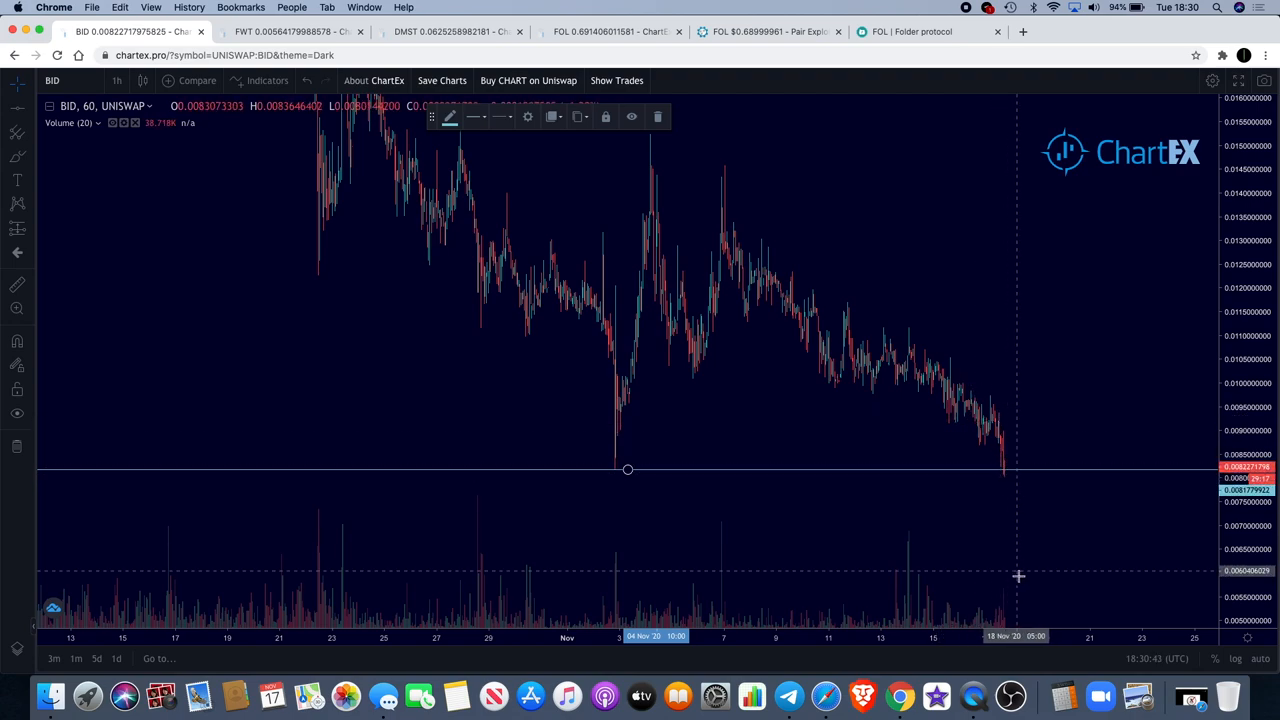
pyautogui.moveTo(996, 442)
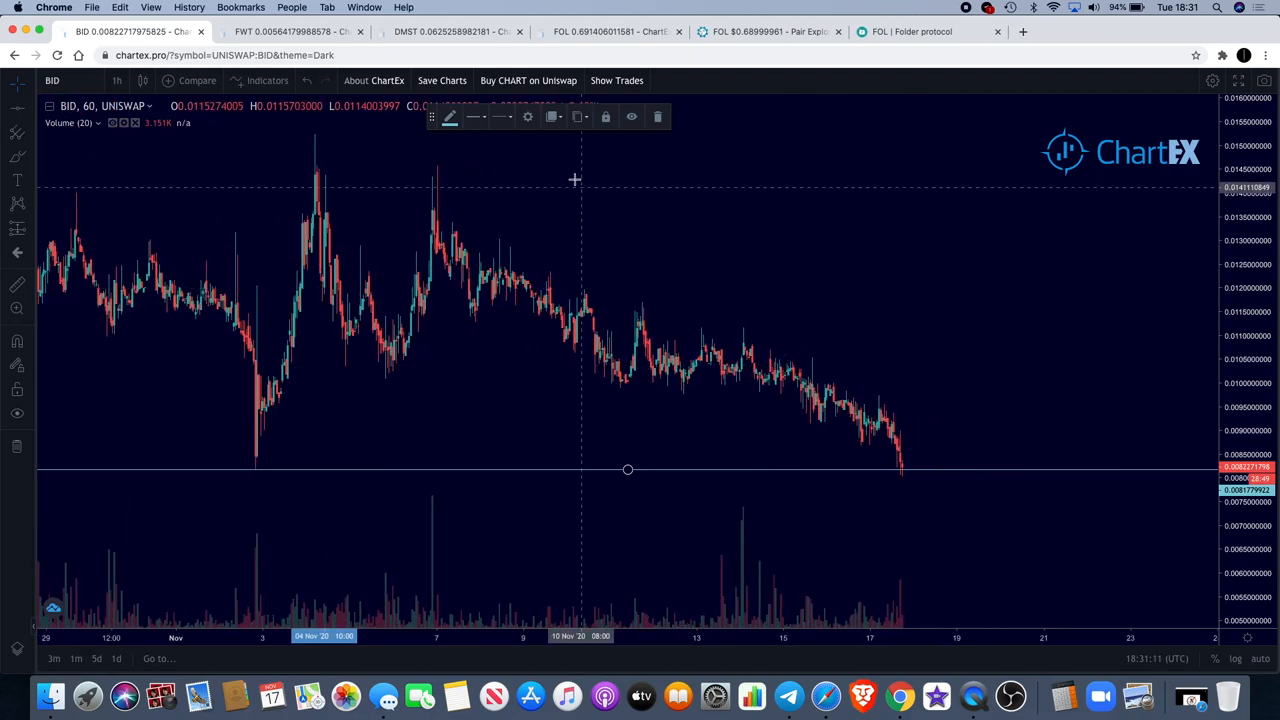
# Switch ChartEx to the DMST/UNISWAP hourly chart
pyautogui.click(450, 32)
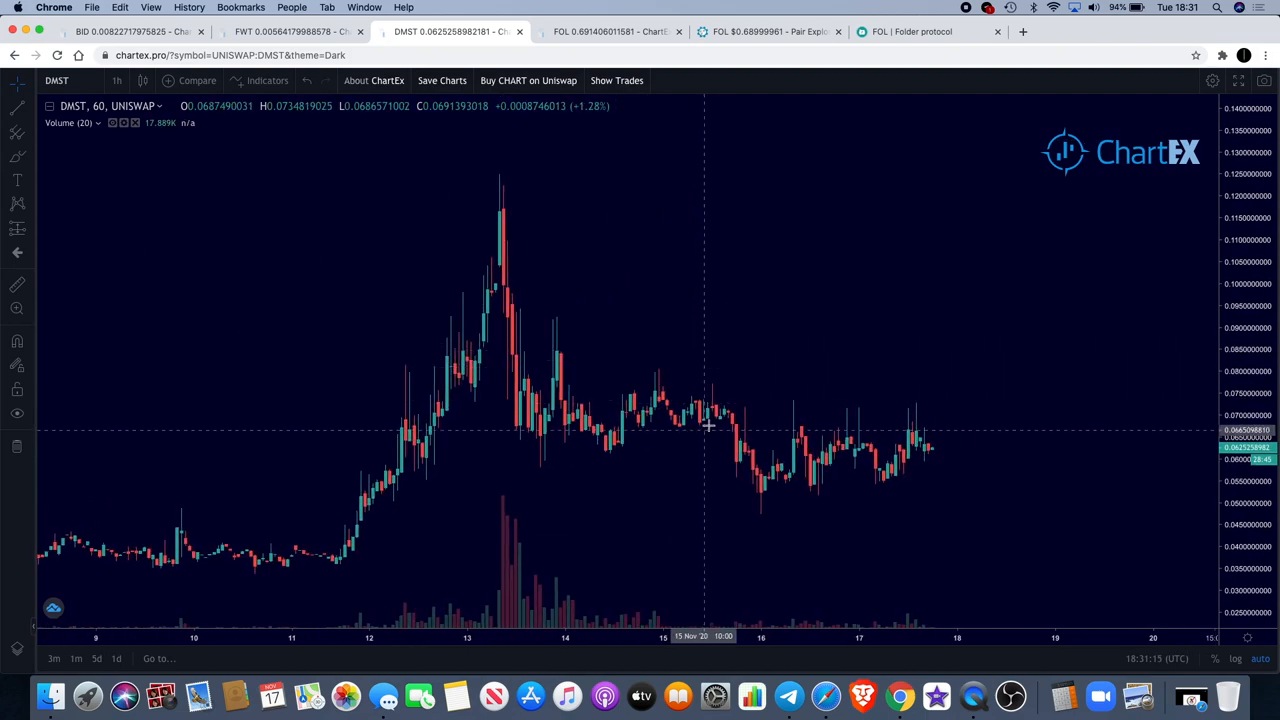
pyautogui.moveTo(676, 584)
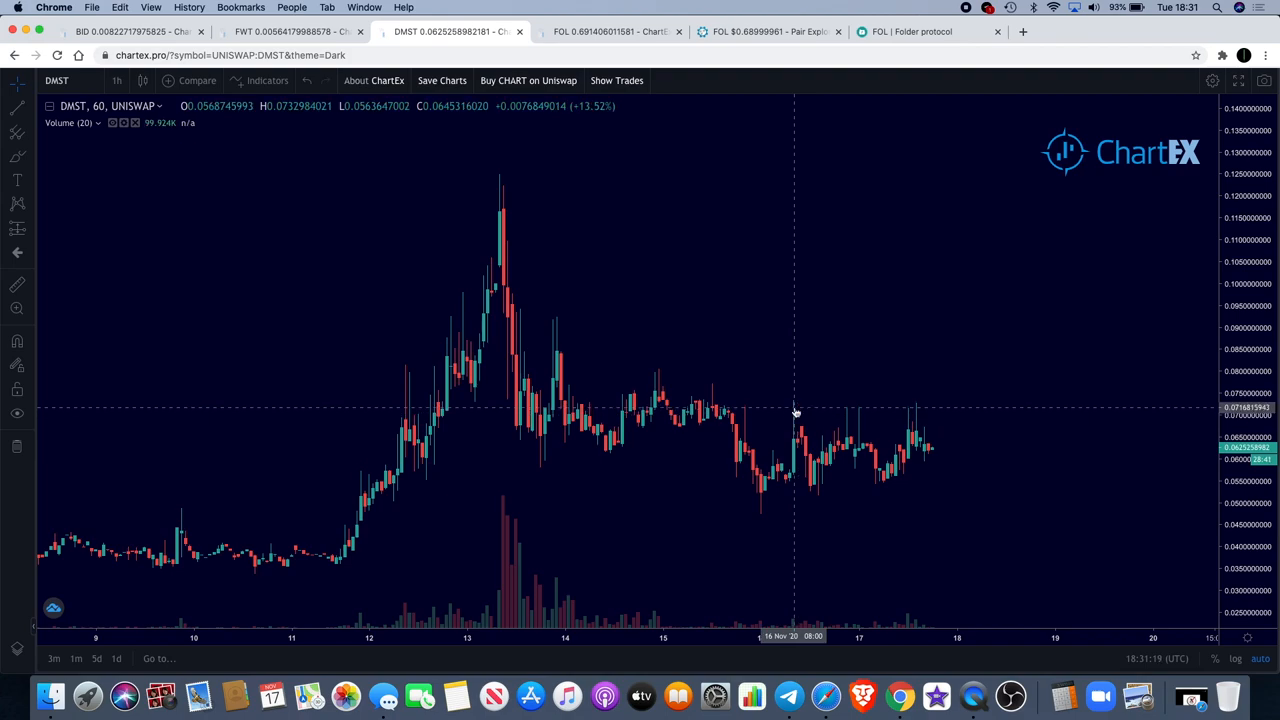
pyautogui.moveTo(40, 104)
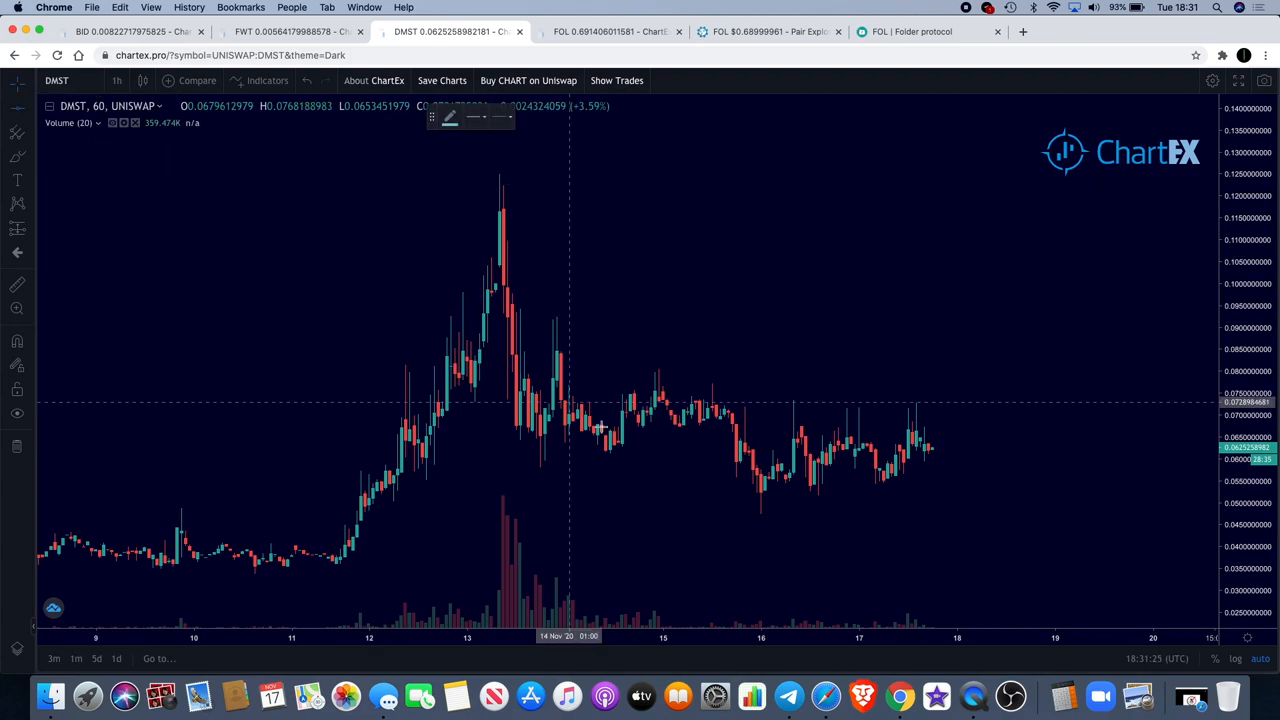
pyautogui.moveTo(688, 404)
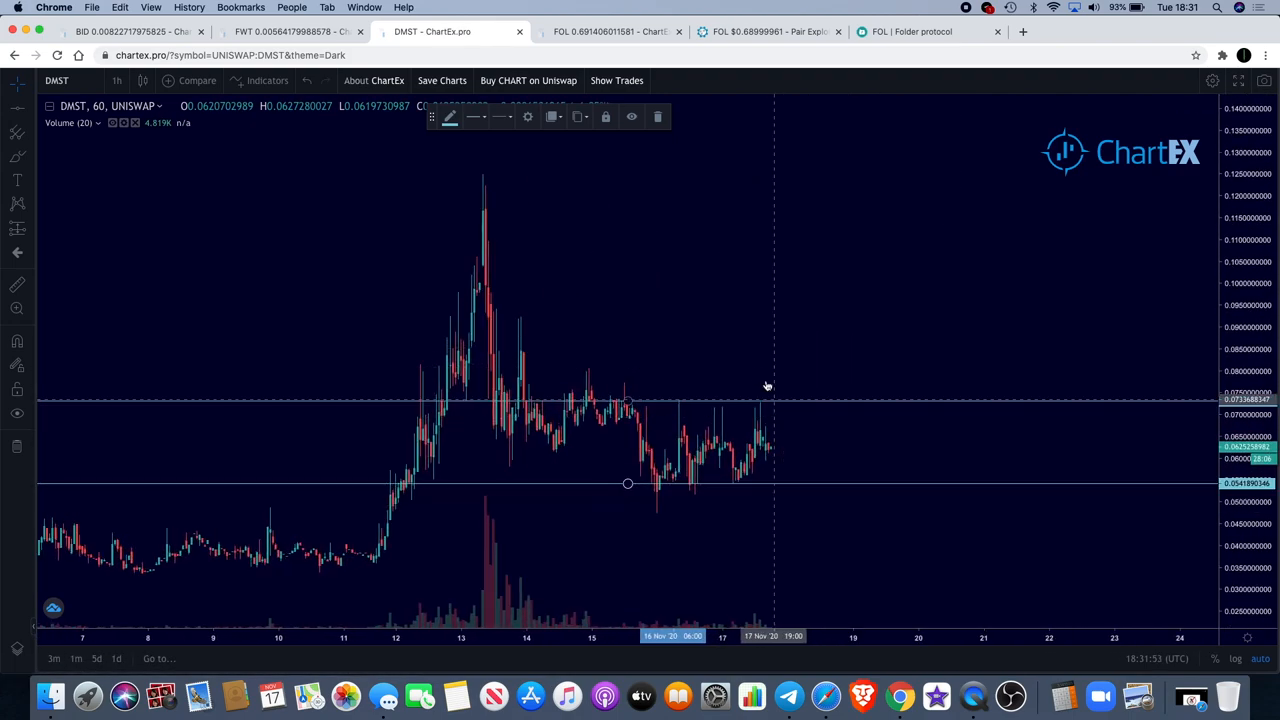
pyautogui.moveTo(788, 696)
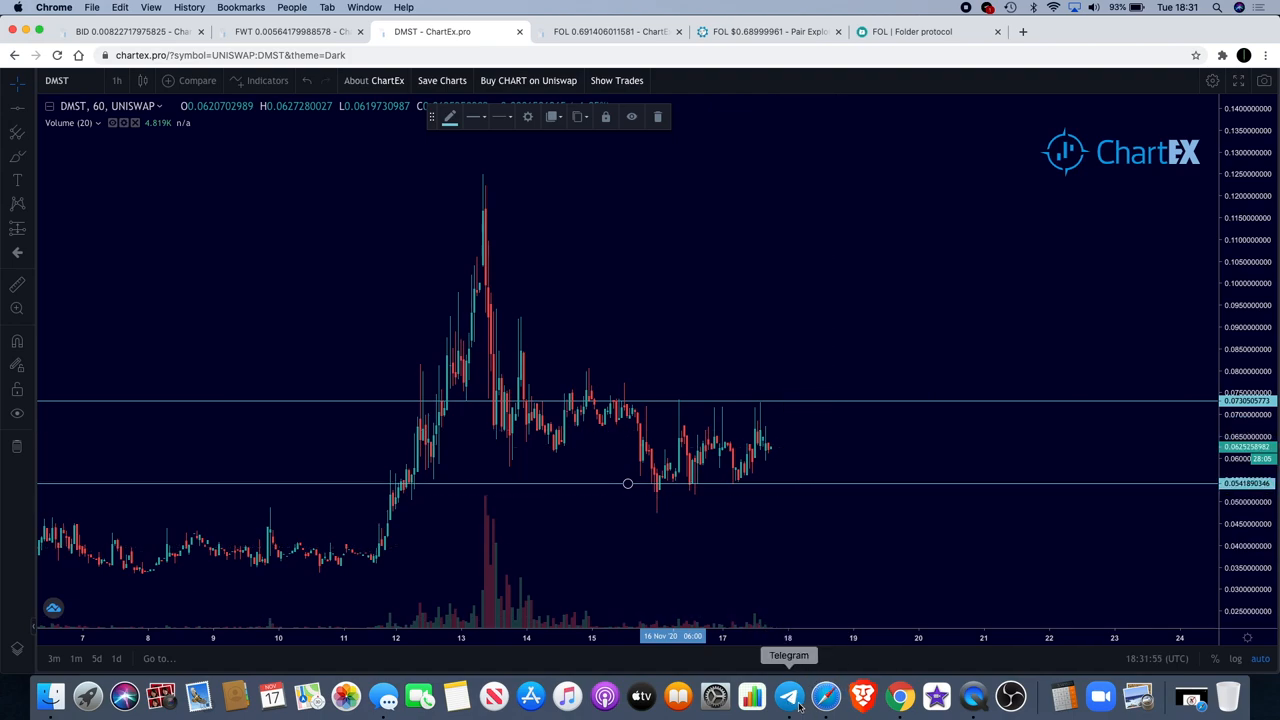
# Read down the DMScript Announcements channel in Telegram through the AMA, new partner and reveal posts
pyautogui.click(788, 696)
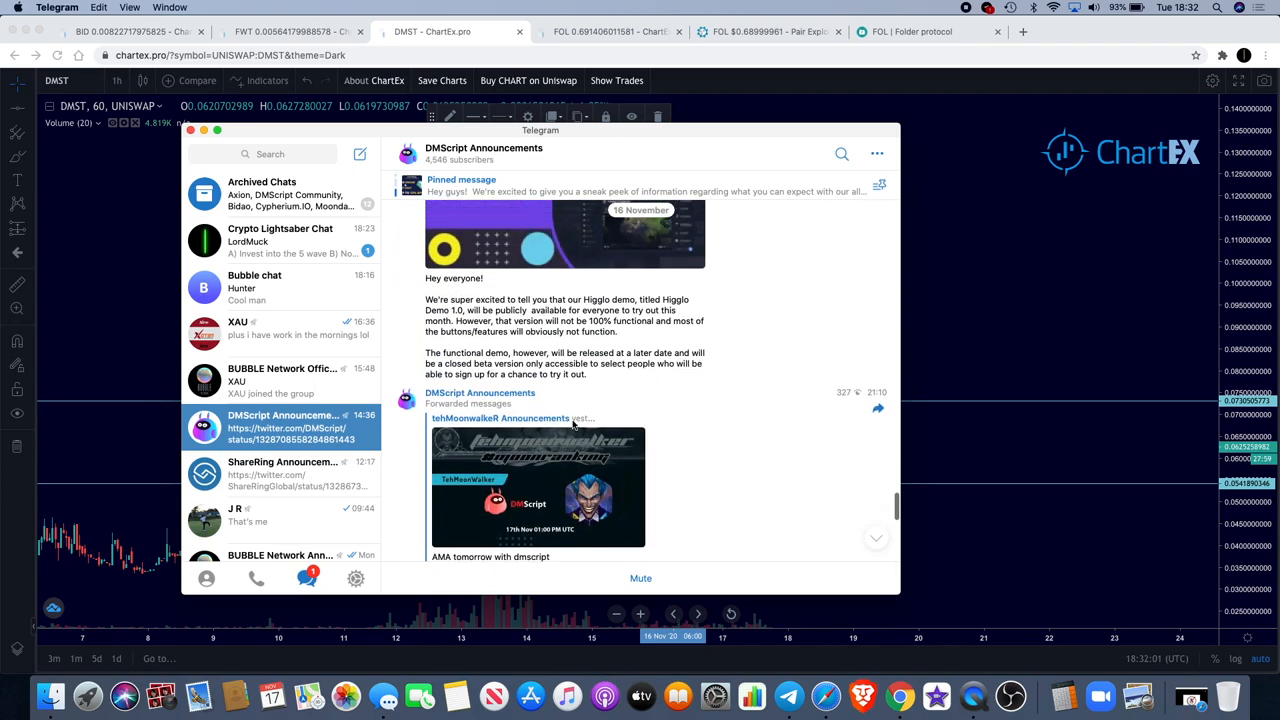
pyautogui.scroll(-3)
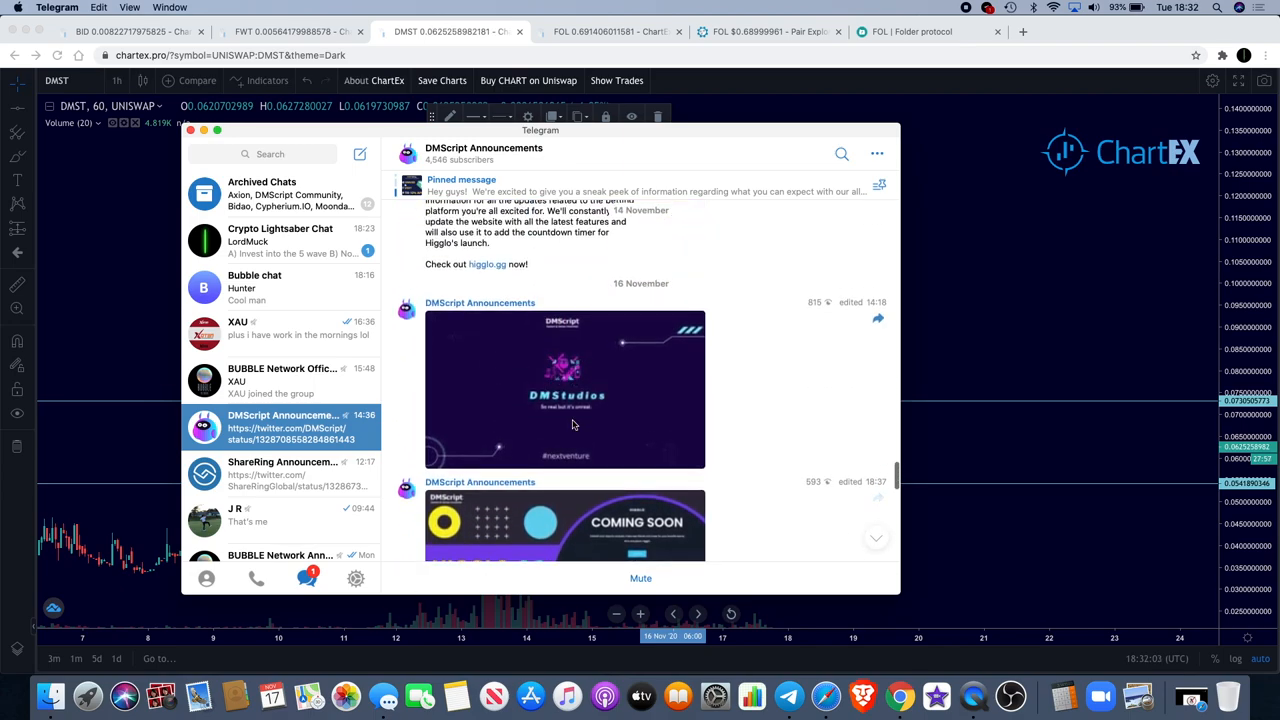
pyautogui.moveTo(596, 408)
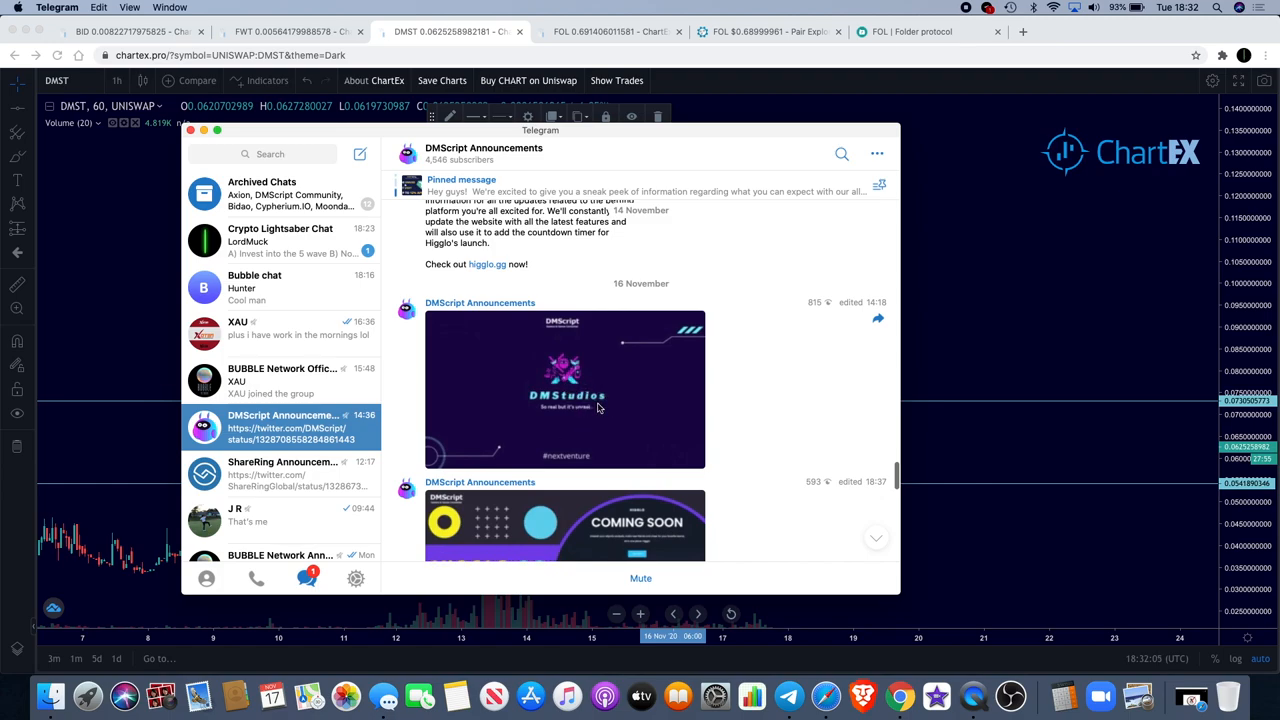
pyautogui.scroll(-3)
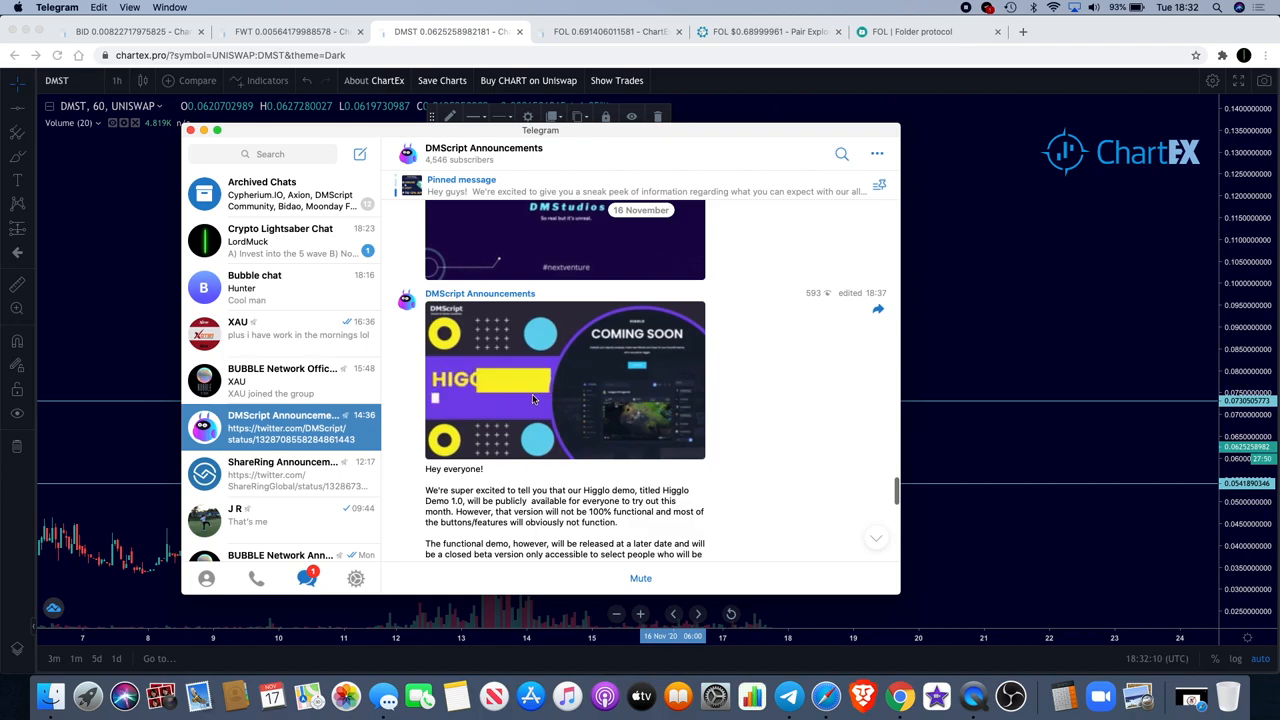
pyautogui.scroll(-3)
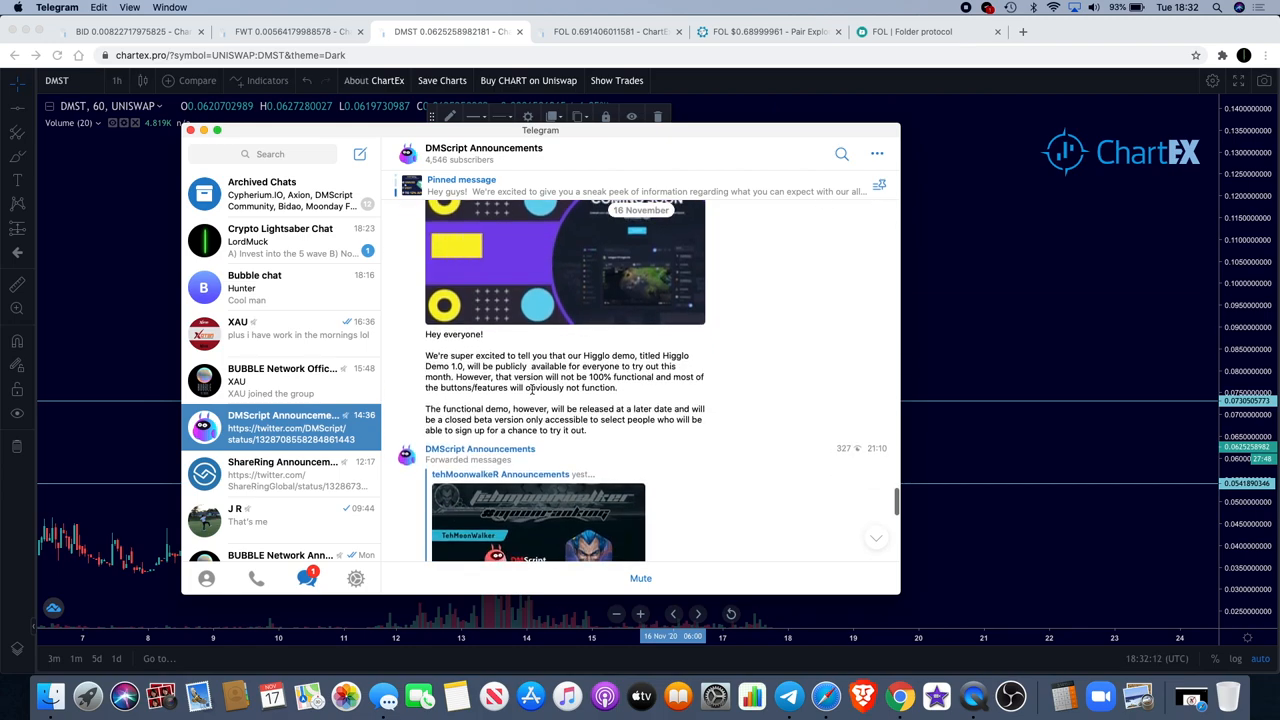
pyautogui.scroll(-3)
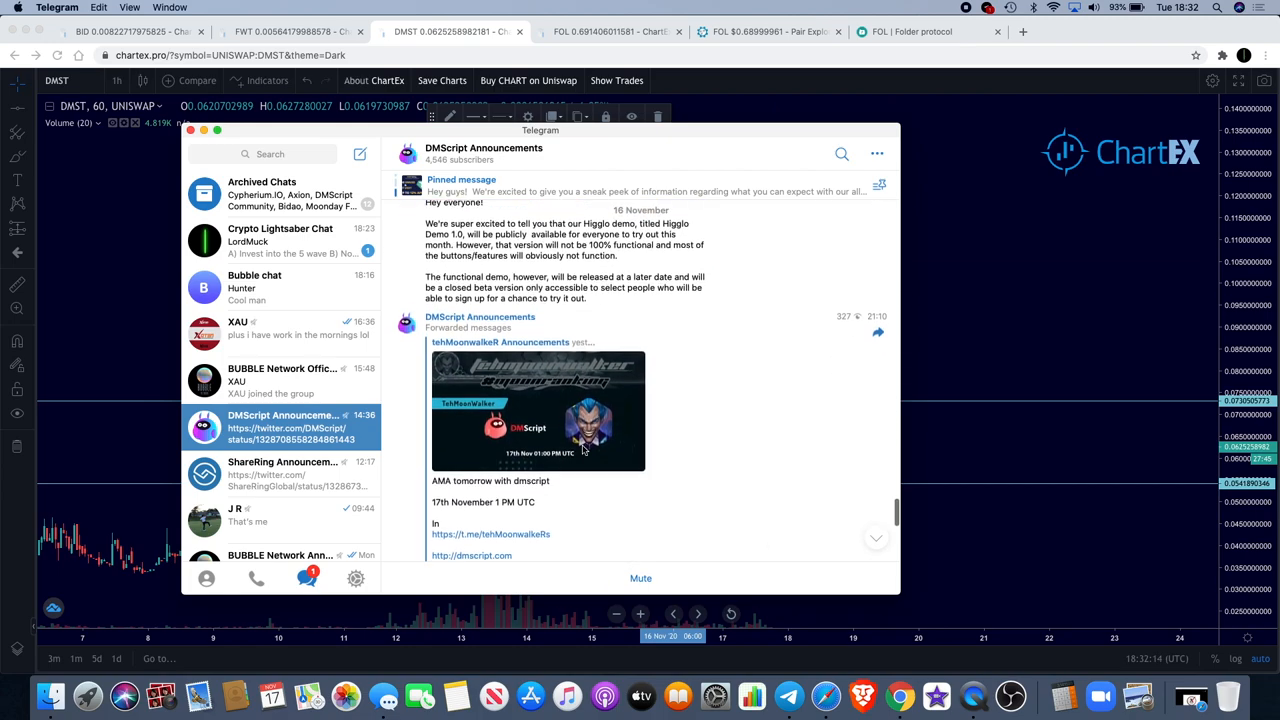
pyautogui.scroll(-3)
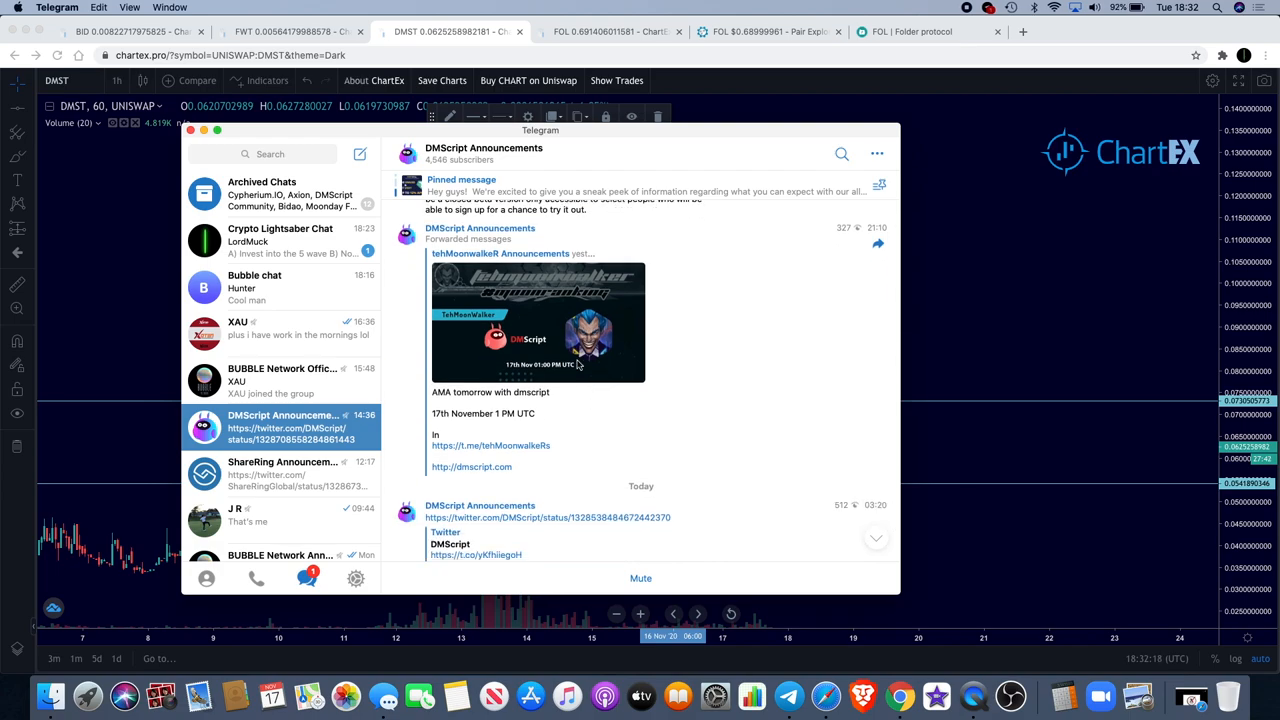
pyautogui.scroll(-3)
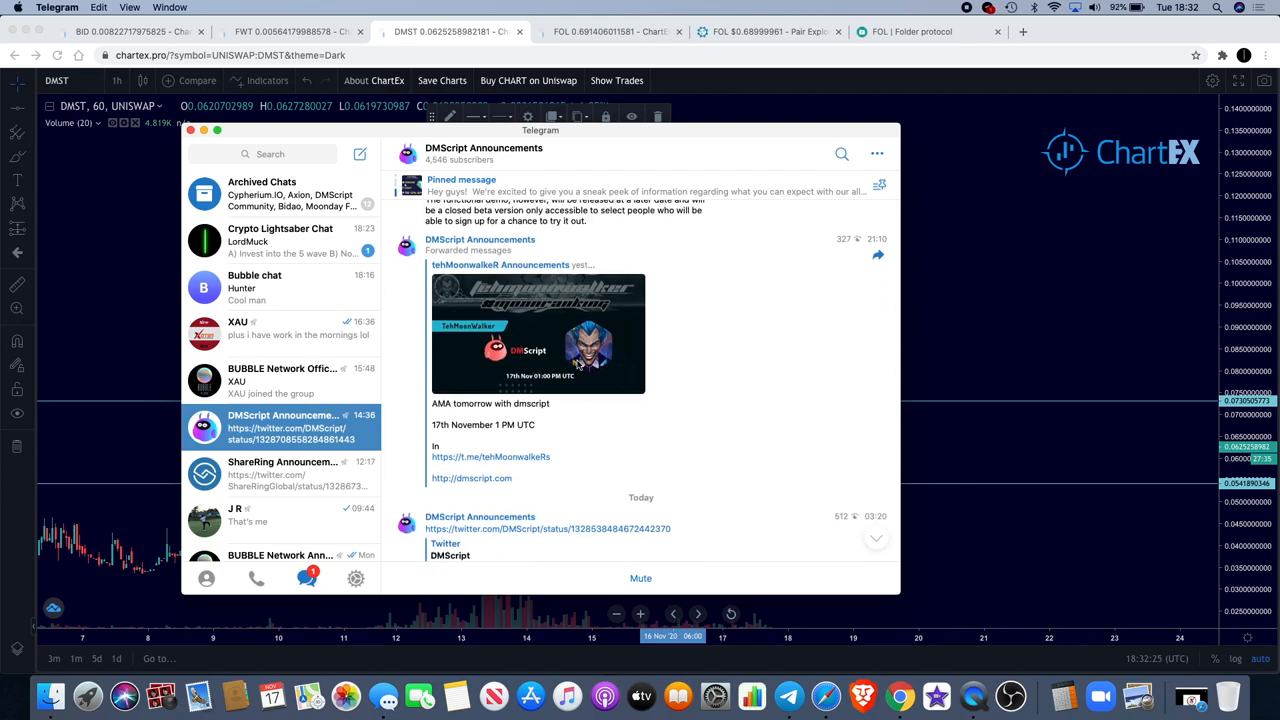
pyautogui.scroll(-3)
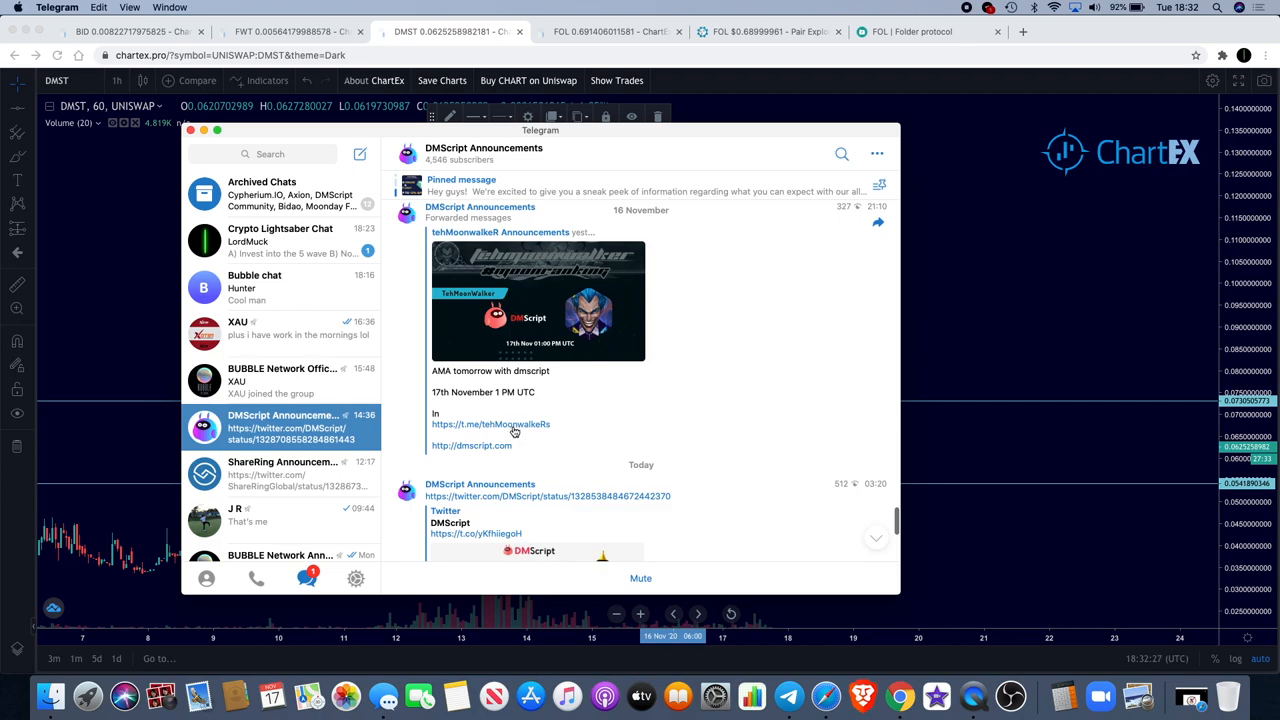
pyautogui.moveTo(552, 436)
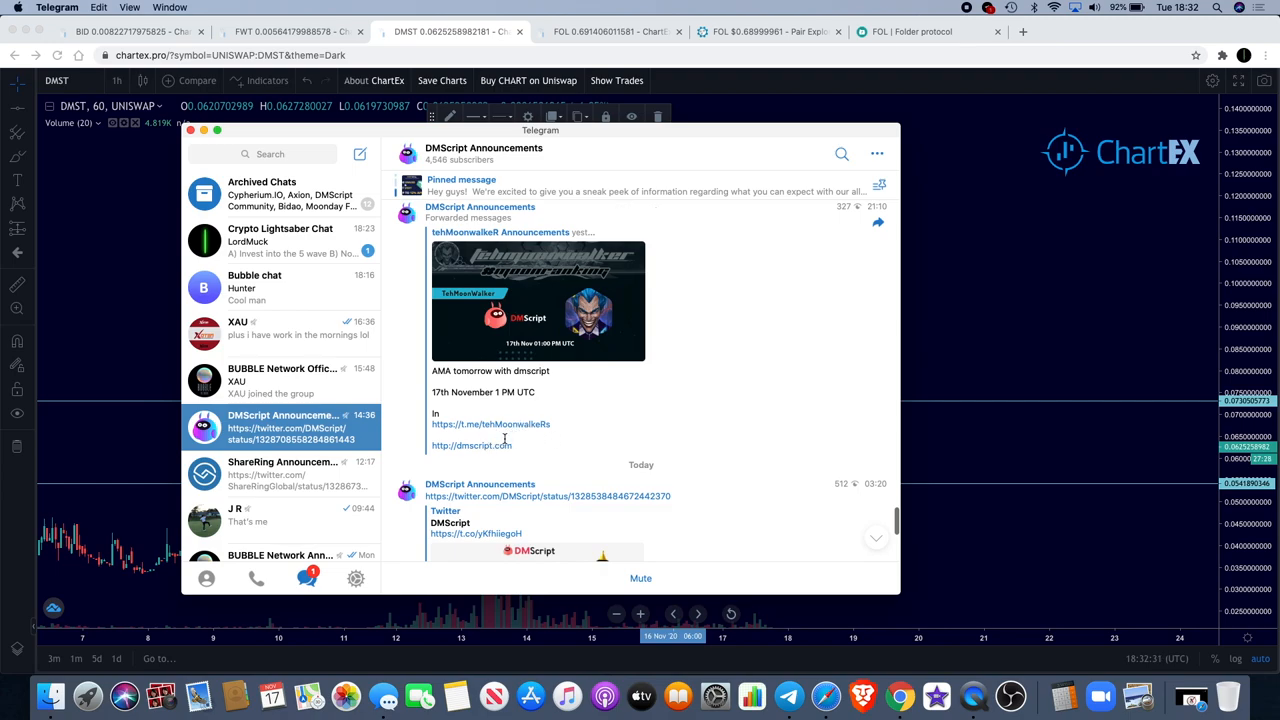
pyautogui.scroll(-3)
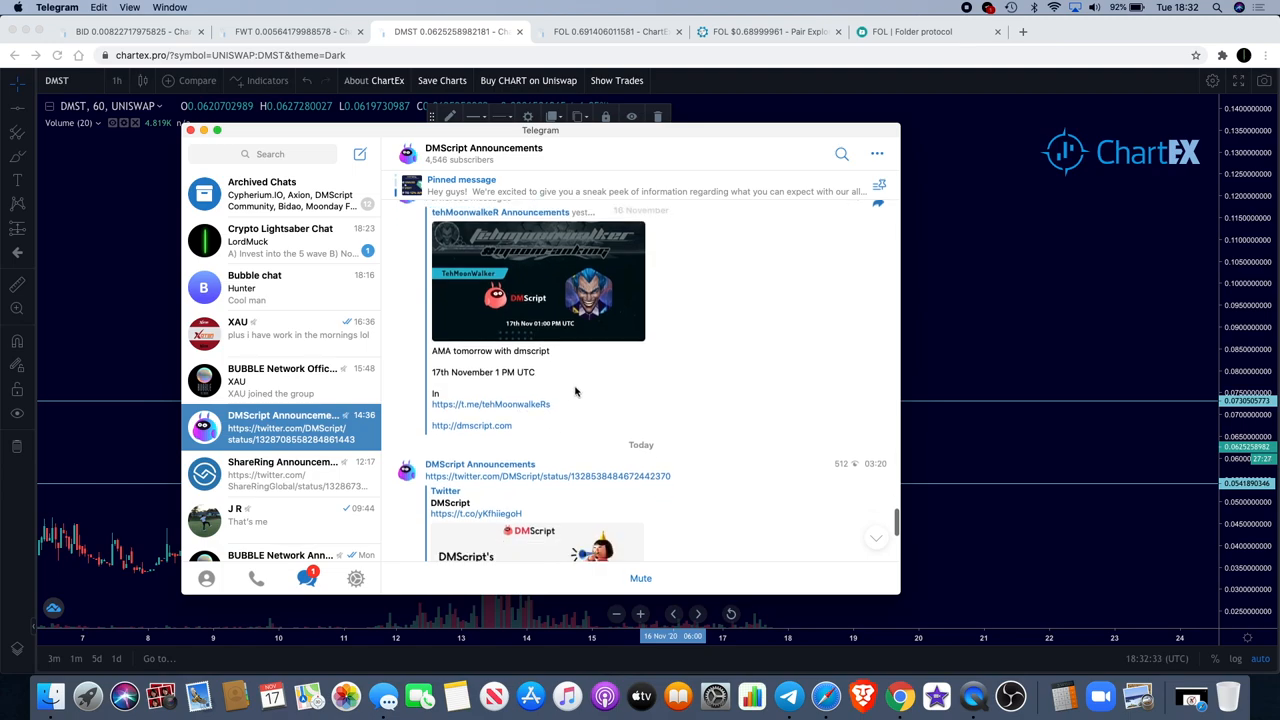
pyautogui.scroll(-3)
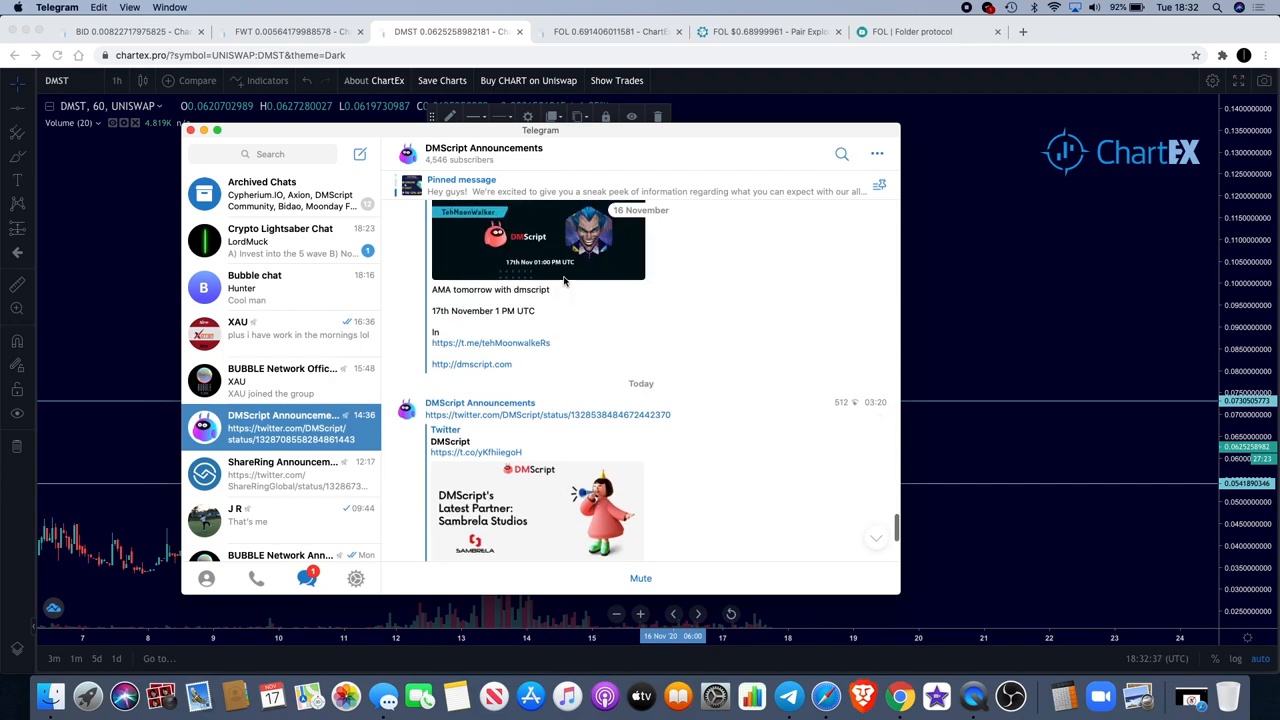
pyautogui.scroll(-3)
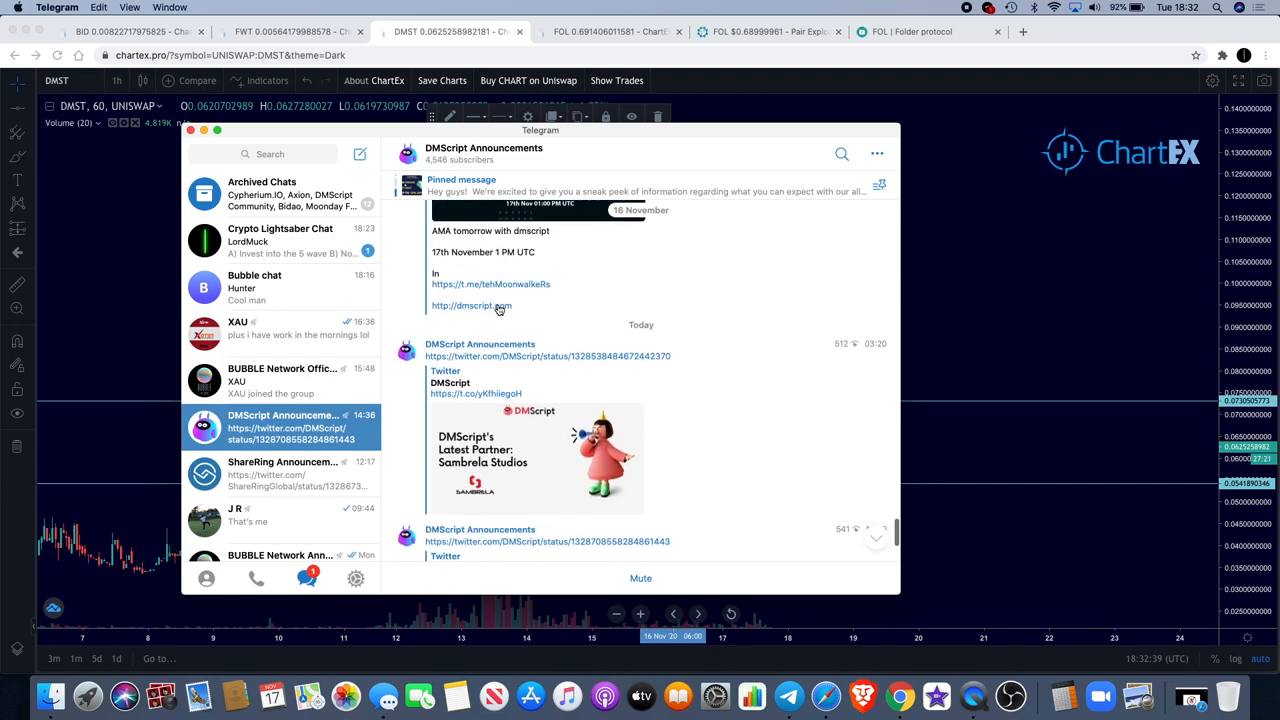
pyautogui.scroll(-3)
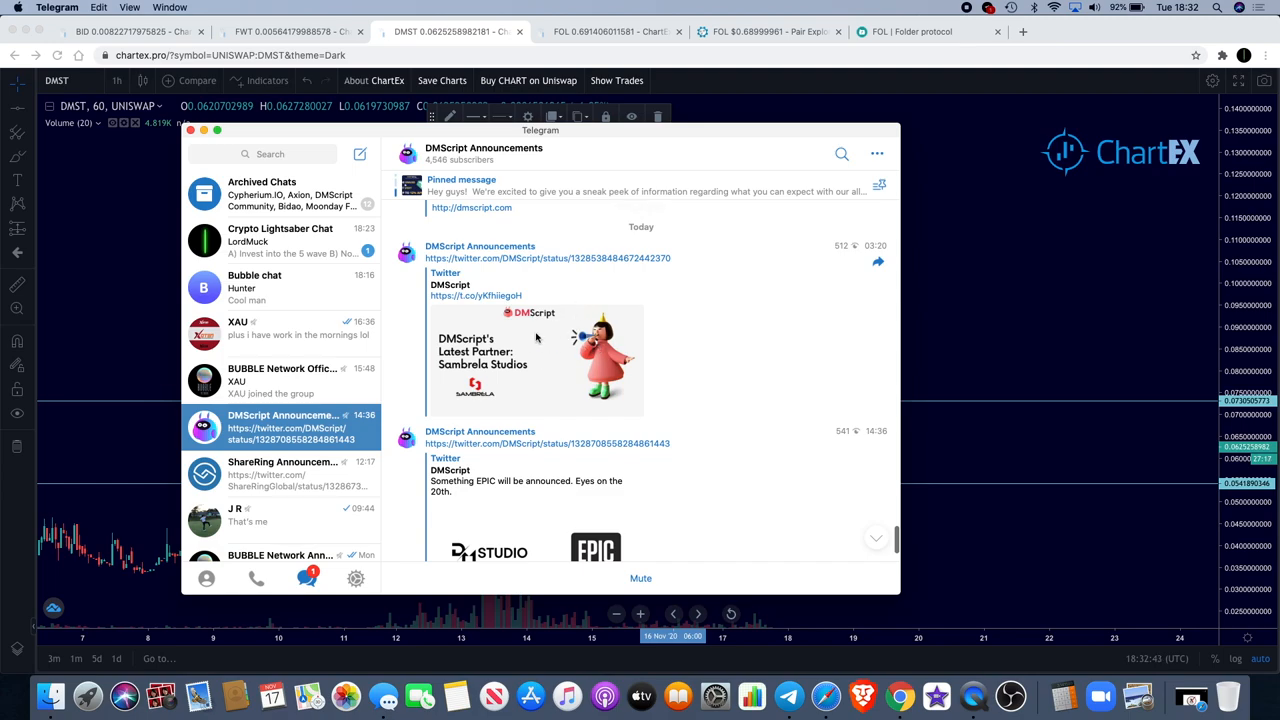
pyautogui.moveTo(588, 390)
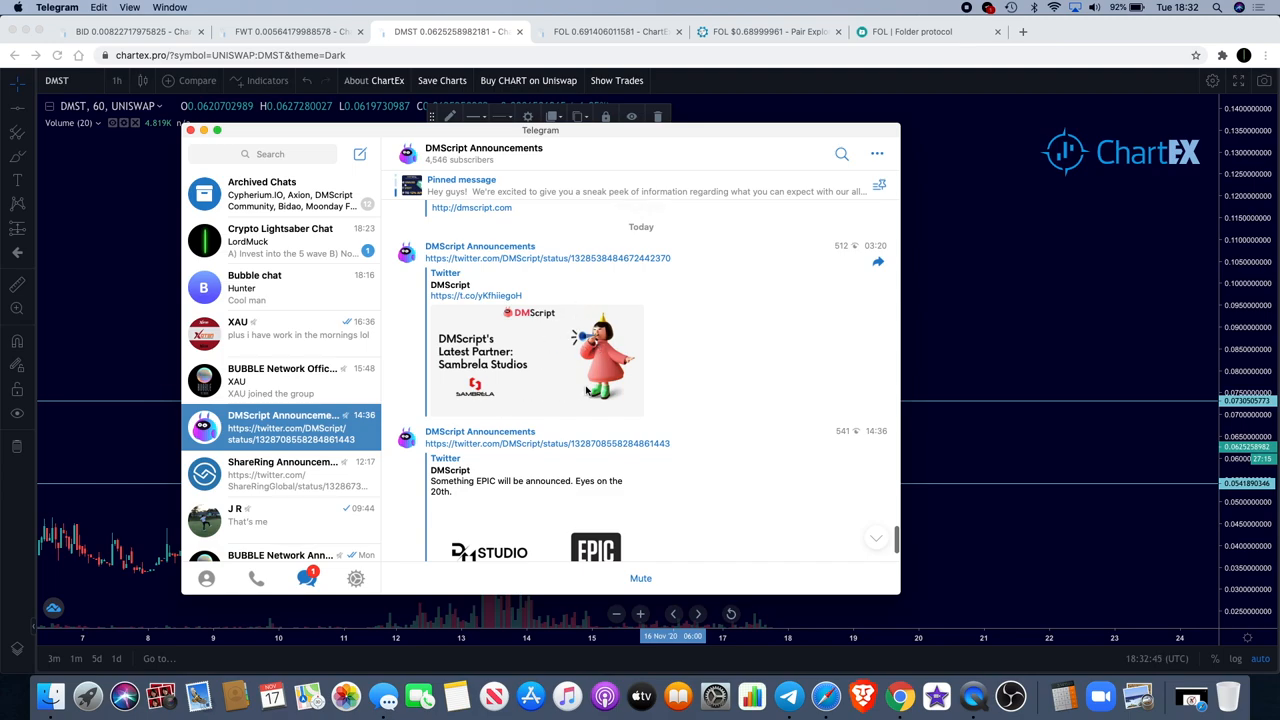
pyautogui.moveTo(584, 376)
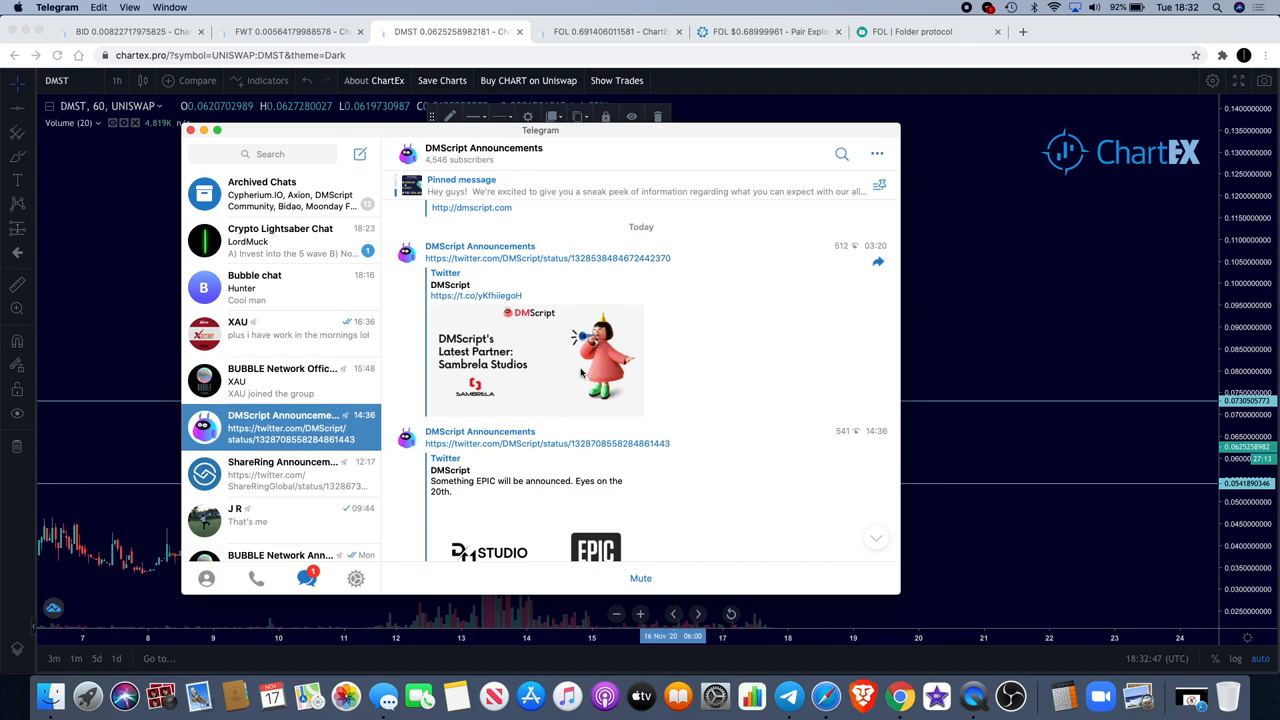
pyautogui.scroll(-3)
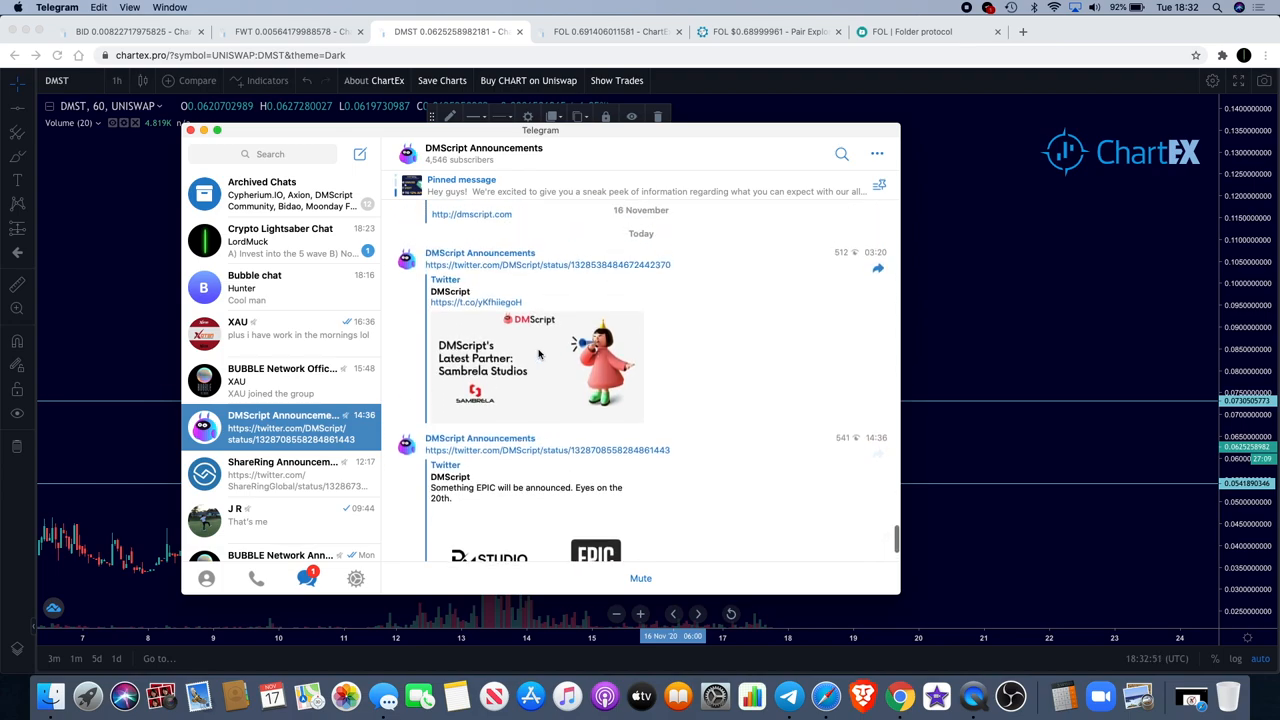
pyautogui.scroll(-3)
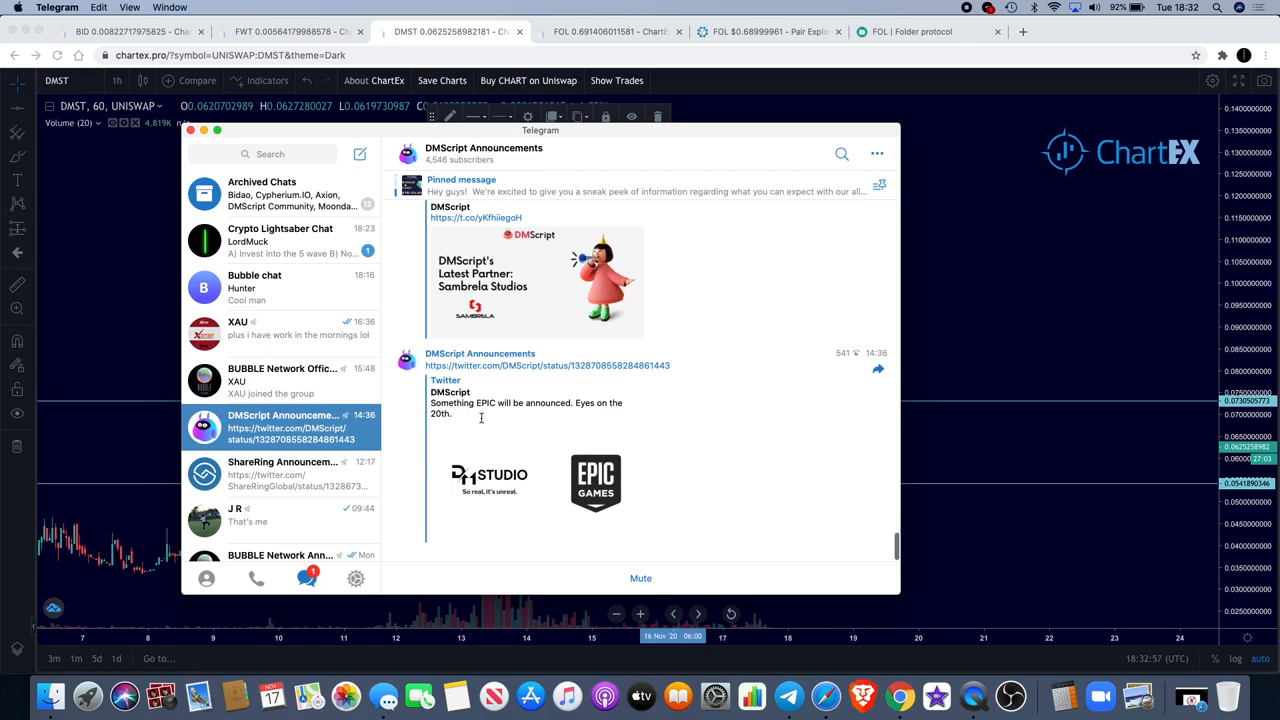
pyautogui.moveTo(538, 468)
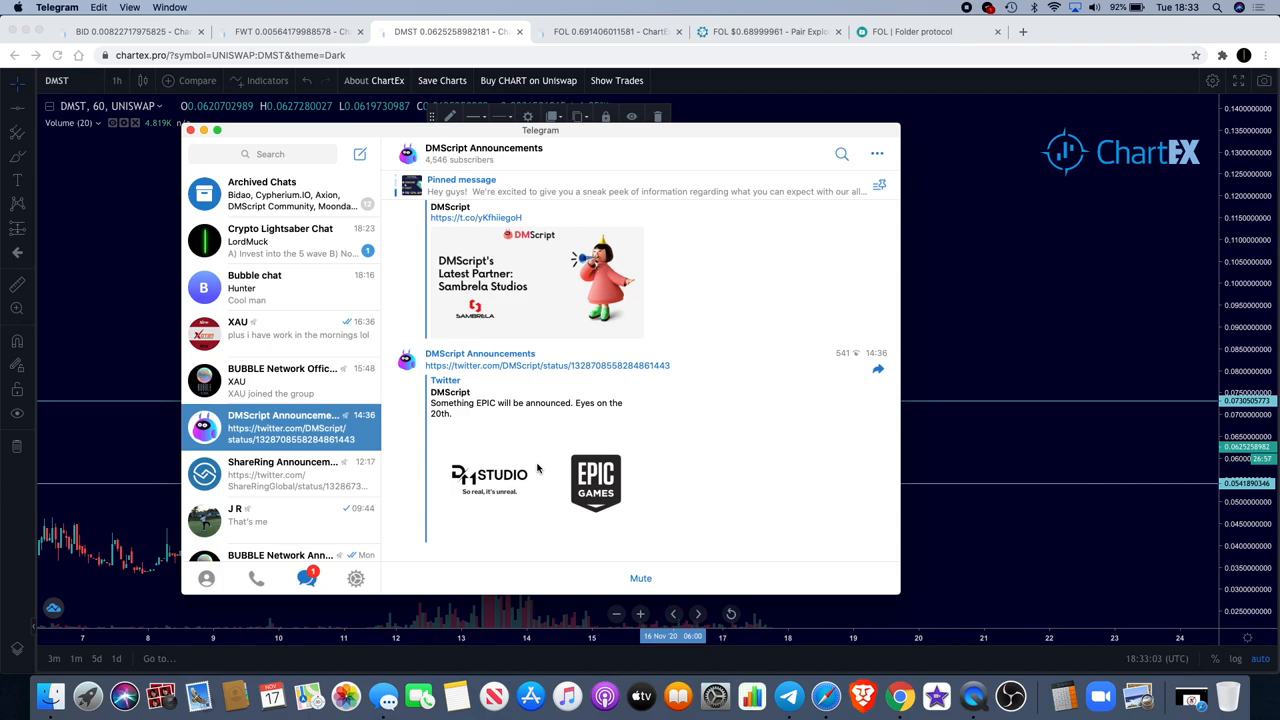
pyautogui.moveTo(904, 364)
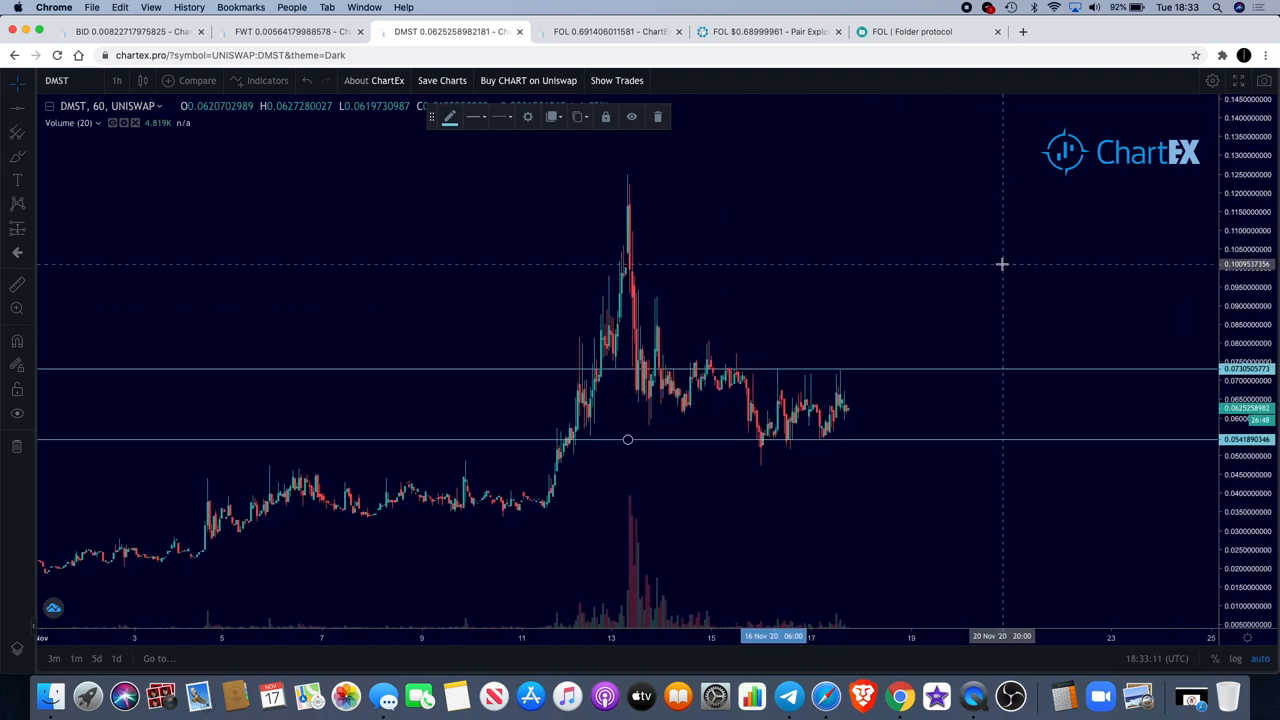
pyautogui.moveTo(788, 90)
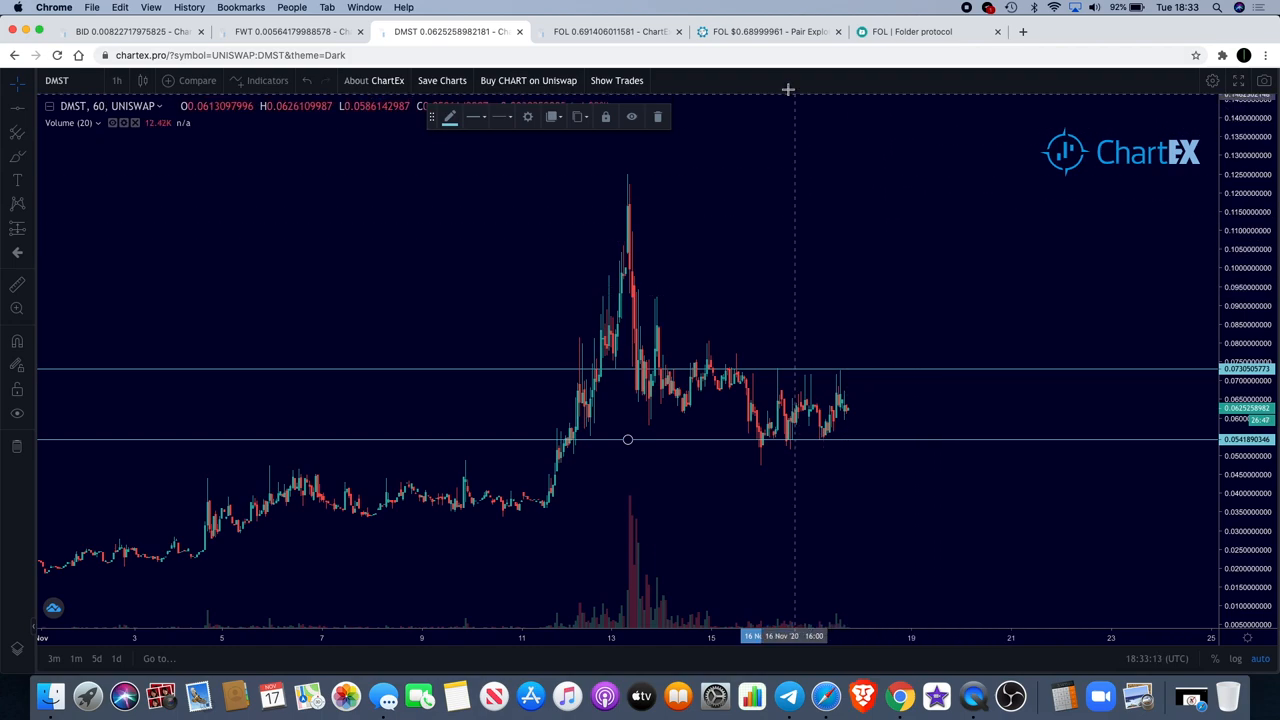
pyautogui.moveTo(610, 32)
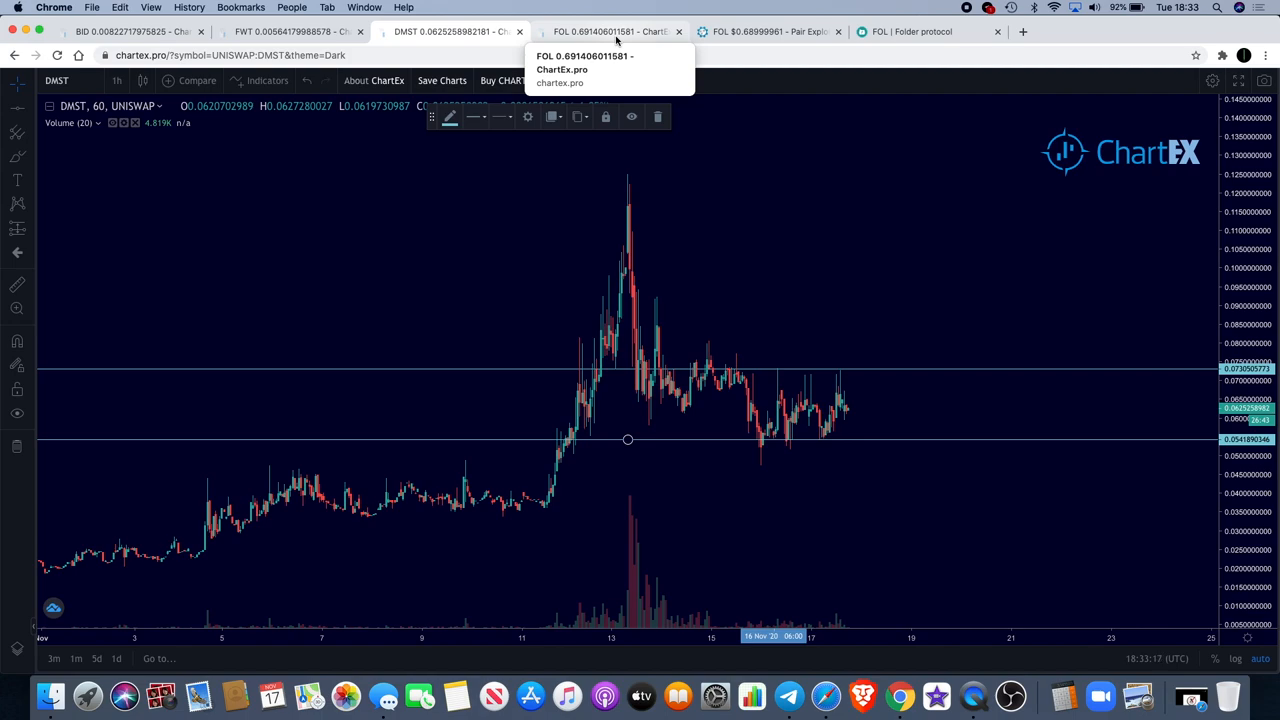
# Move to the FOL Uniswap chart, then the Folder Protocol project website
pyautogui.click(604, 32)
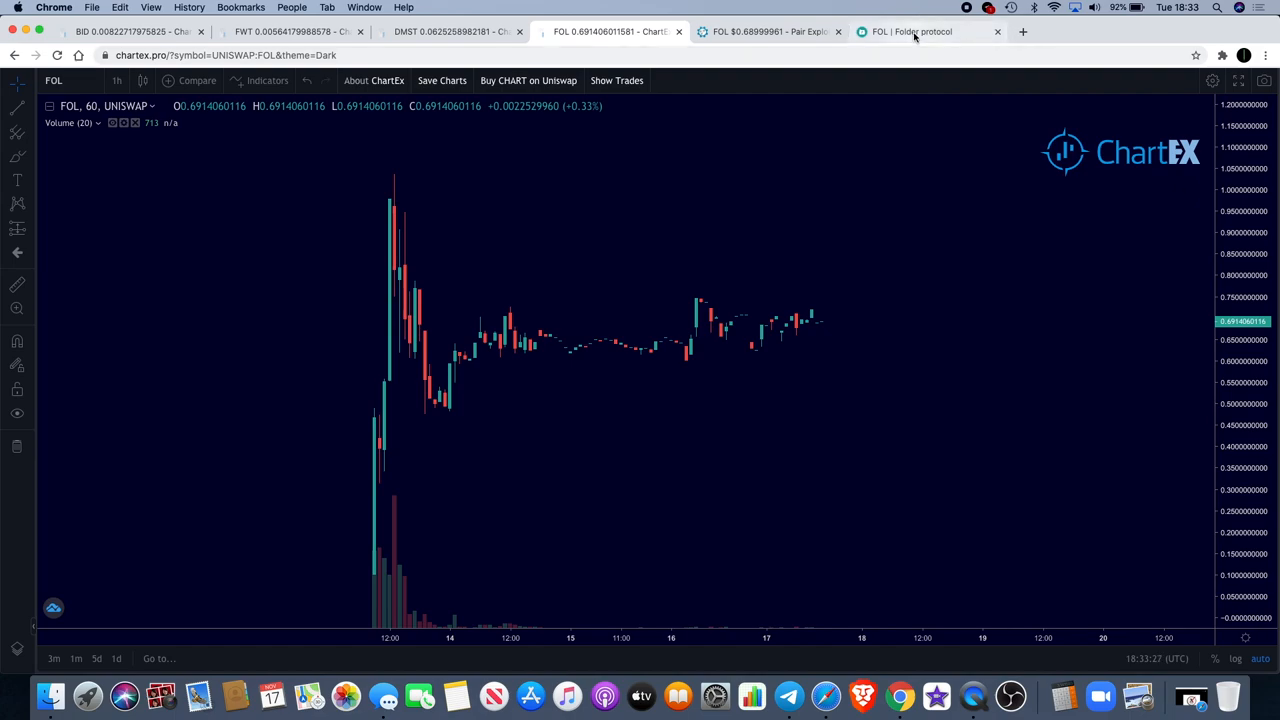
pyautogui.click(910, 32)
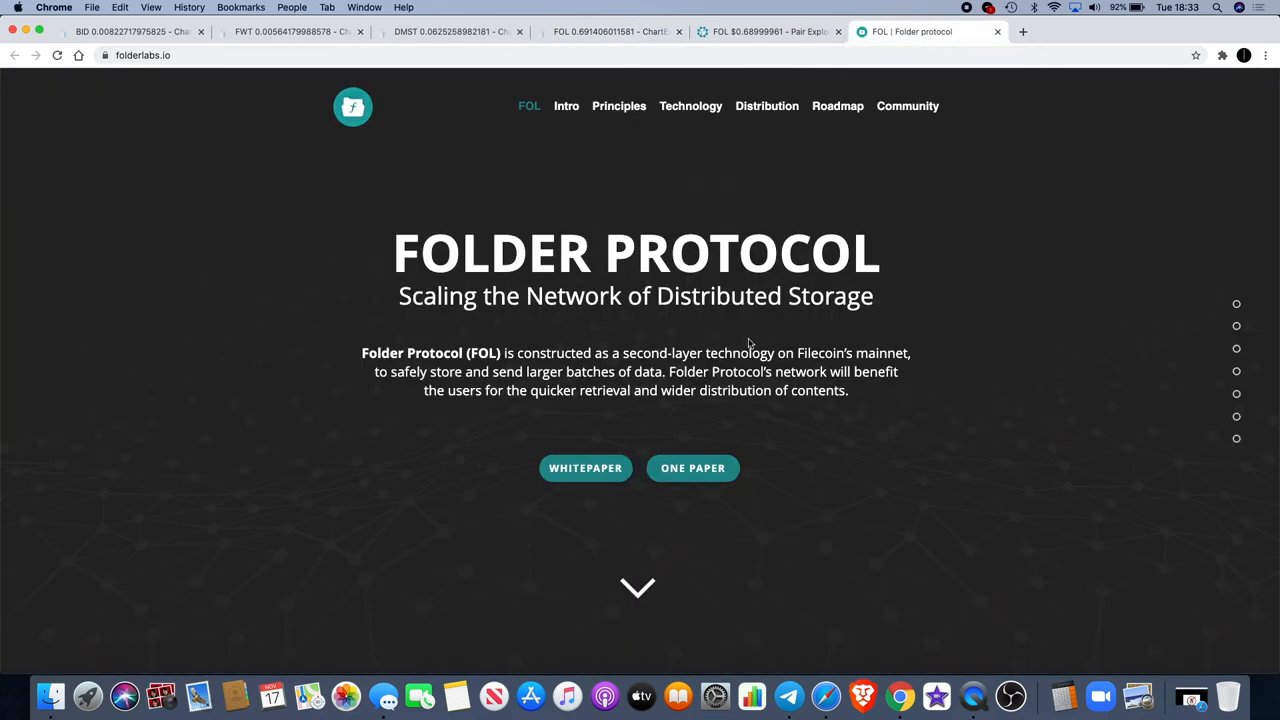
pyautogui.moveTo(644, 352)
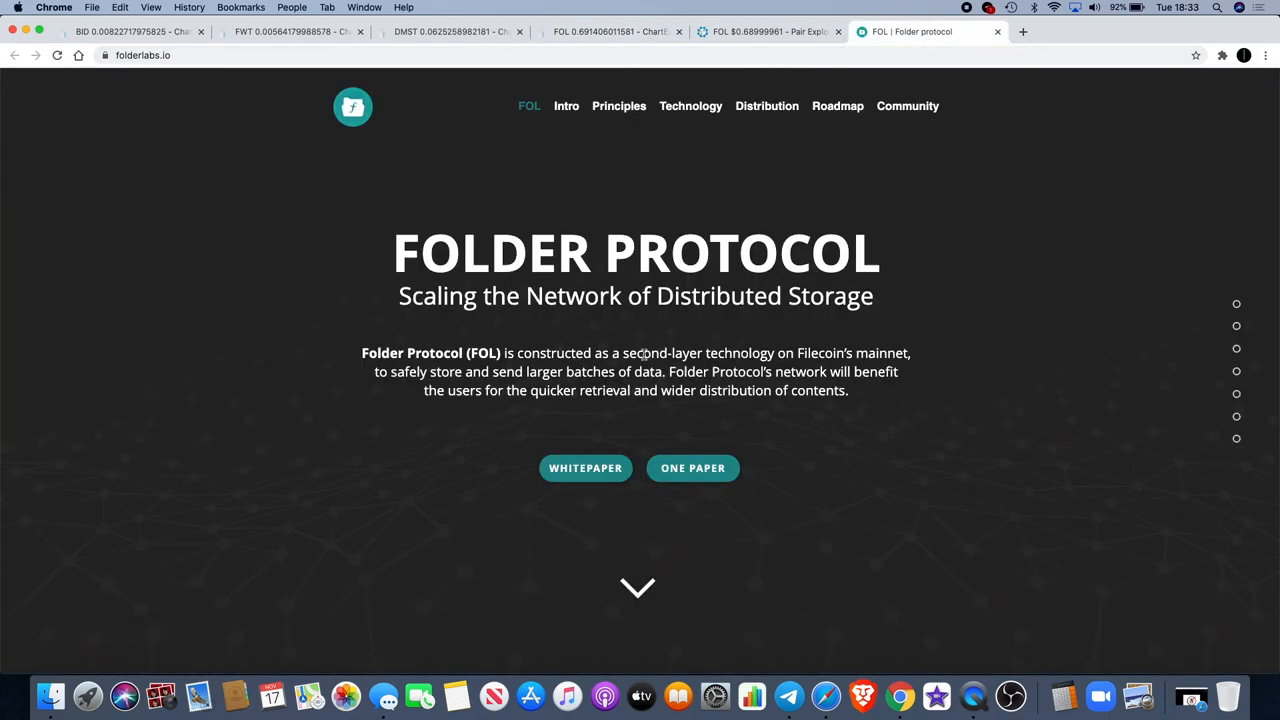
# Select the Filecoin mainnet technology phrase and scroll through the distributed storage section
pyautogui.doubleClick(678, 352)
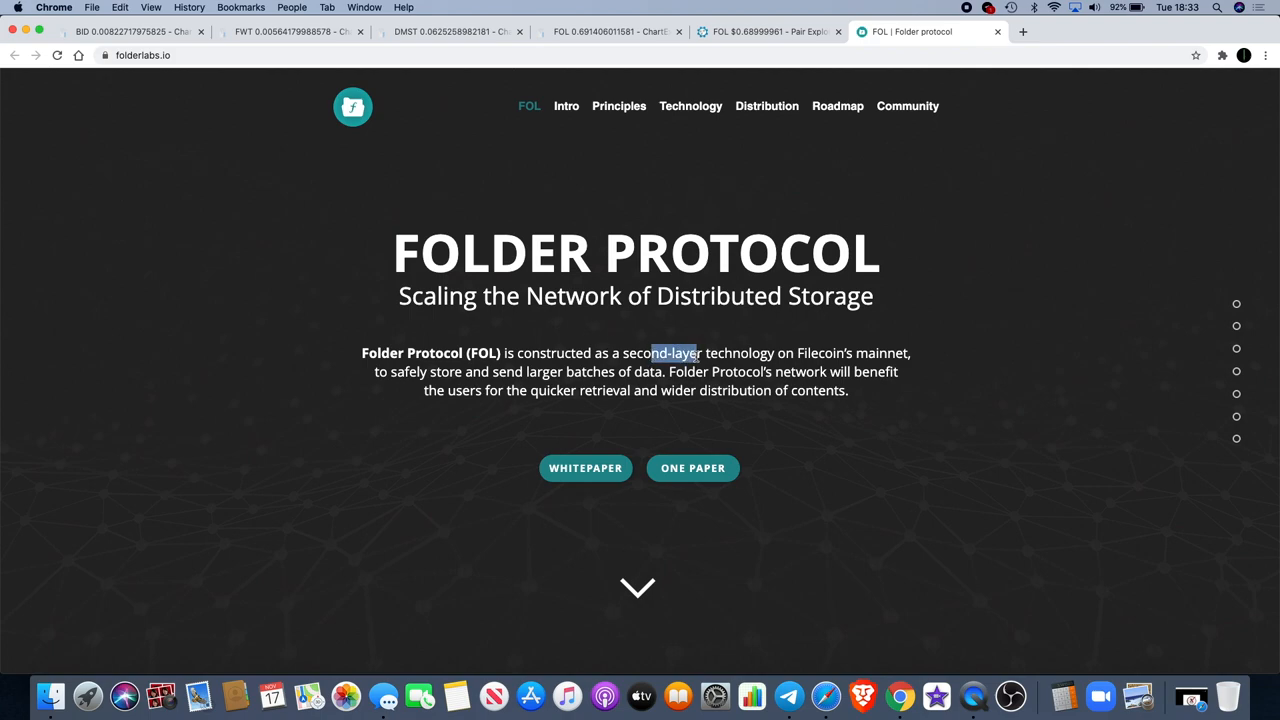
pyautogui.moveTo(652, 352); pyautogui.dragTo(904, 352)
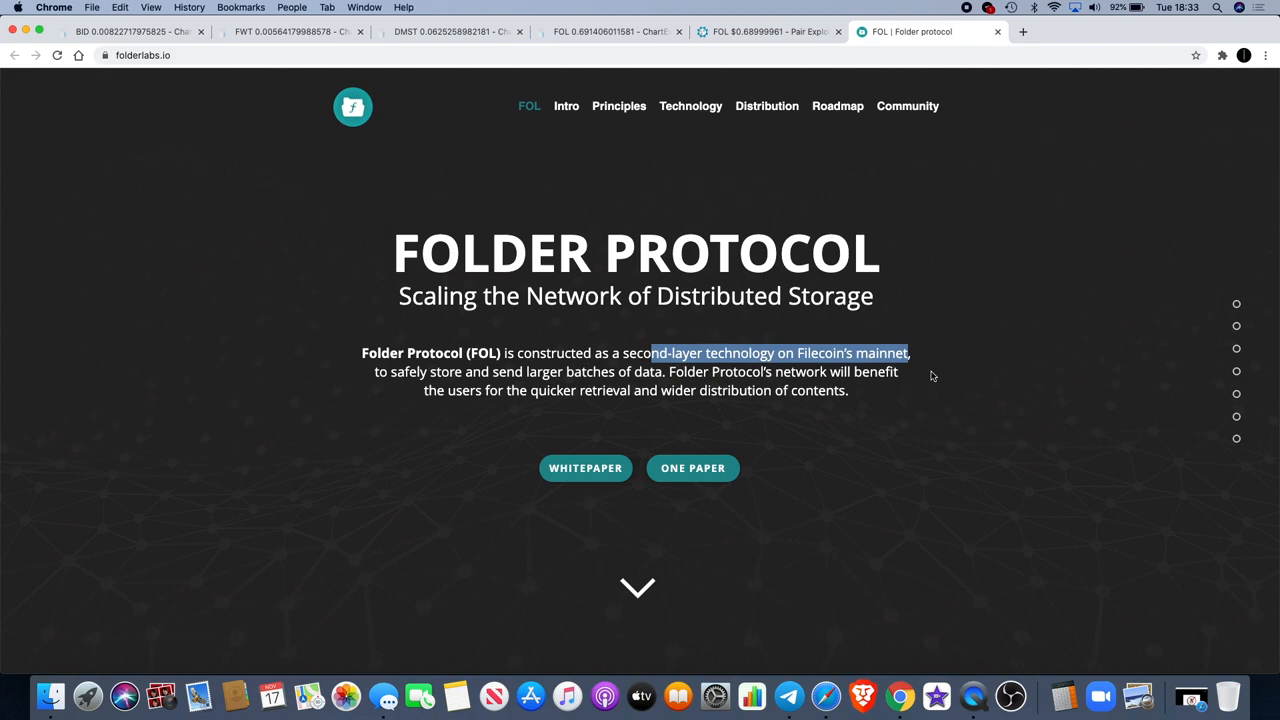
pyautogui.moveTo(748, 338)
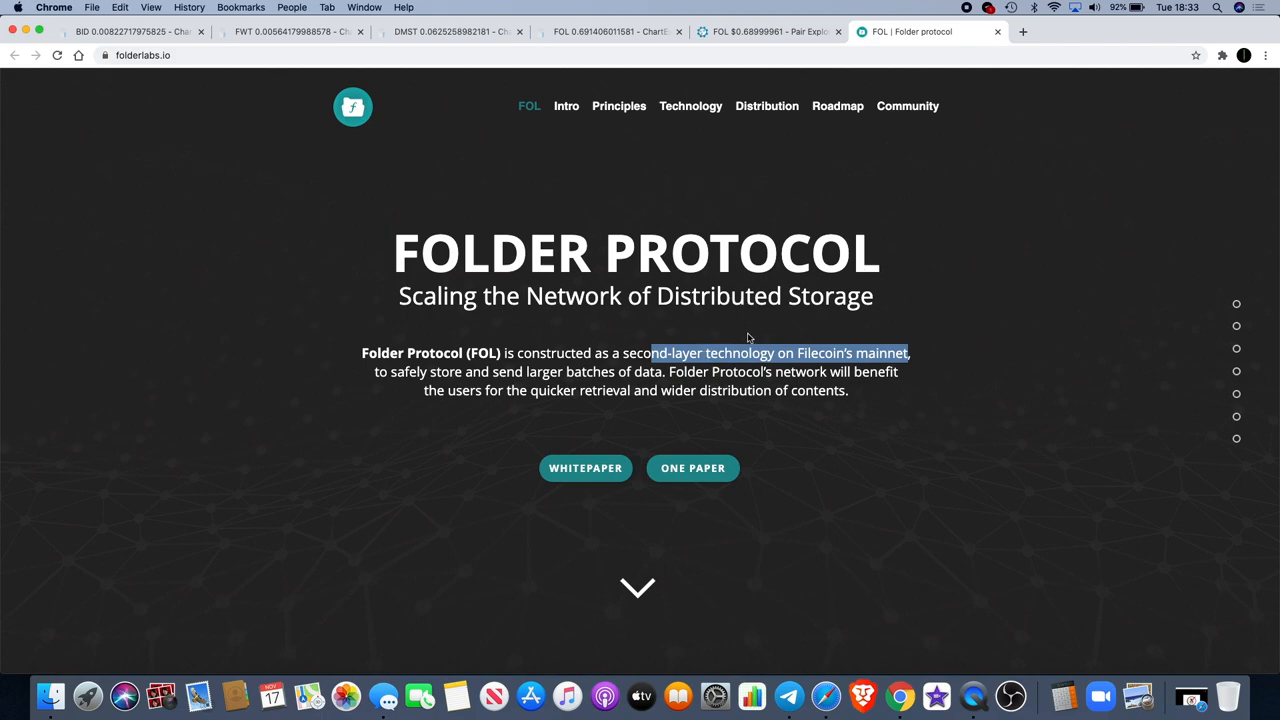
pyautogui.moveTo(720, 268)
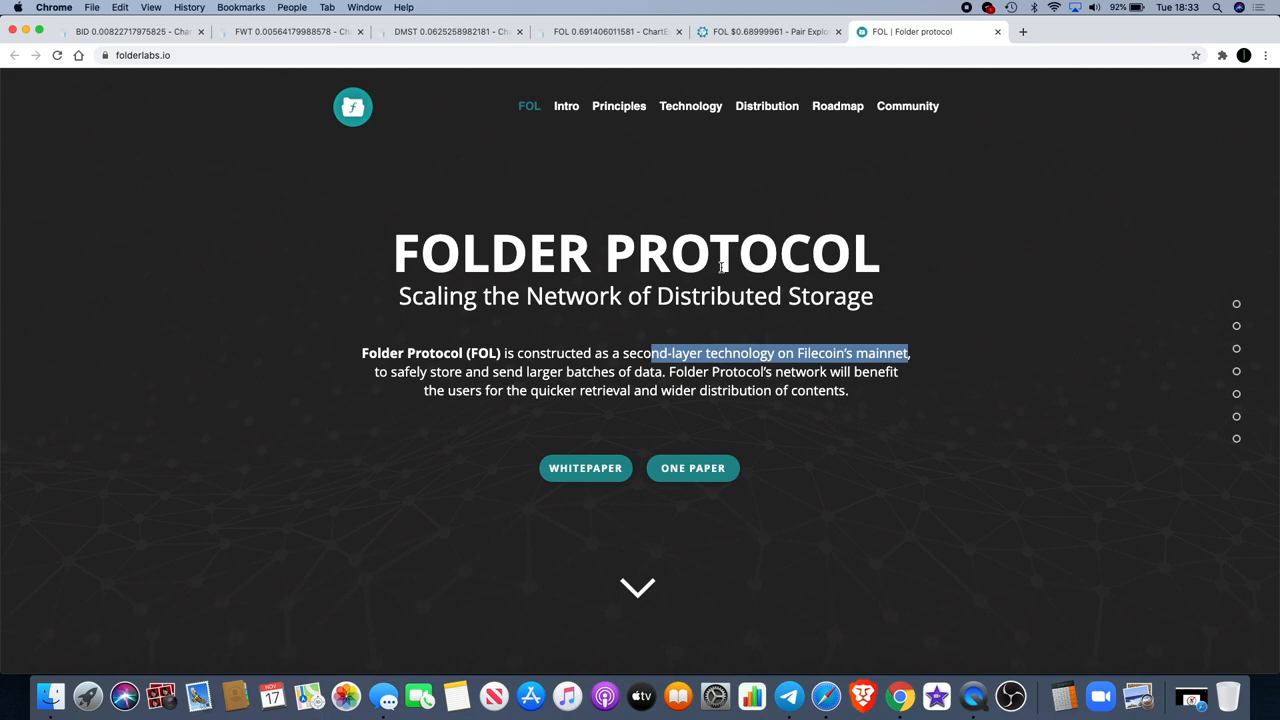
pyautogui.scroll(-3)
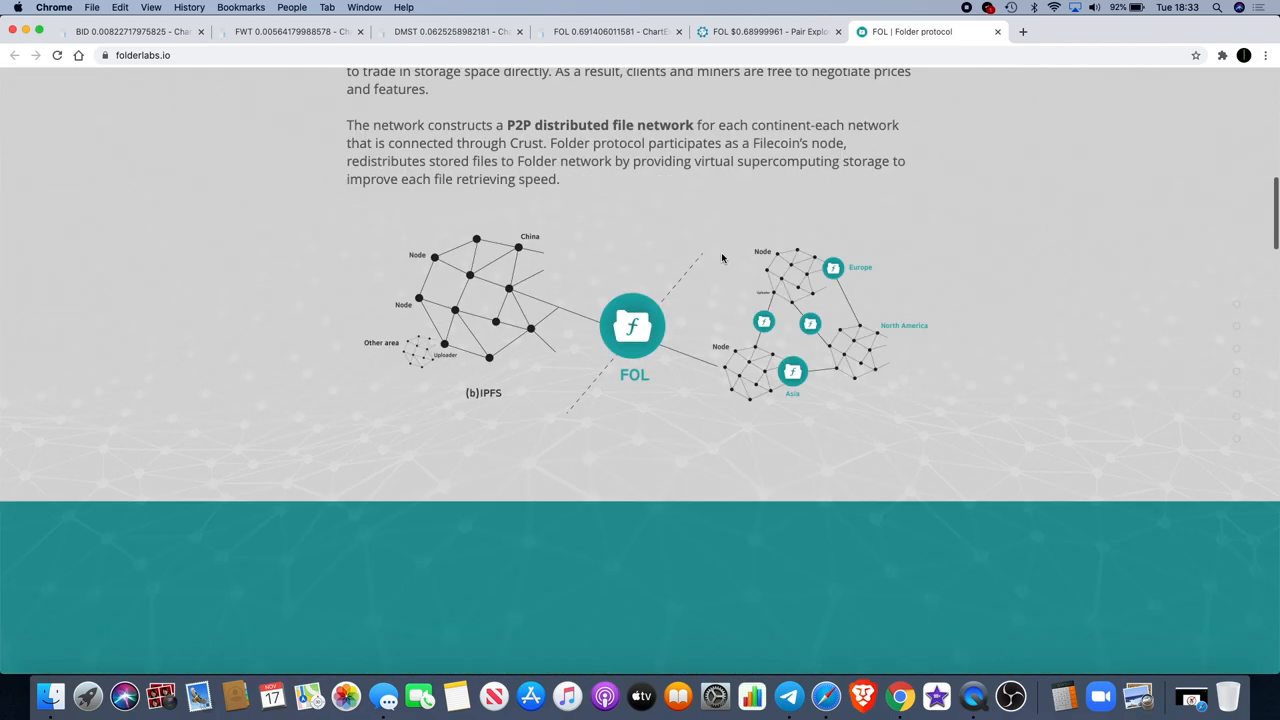
pyautogui.scroll(3)
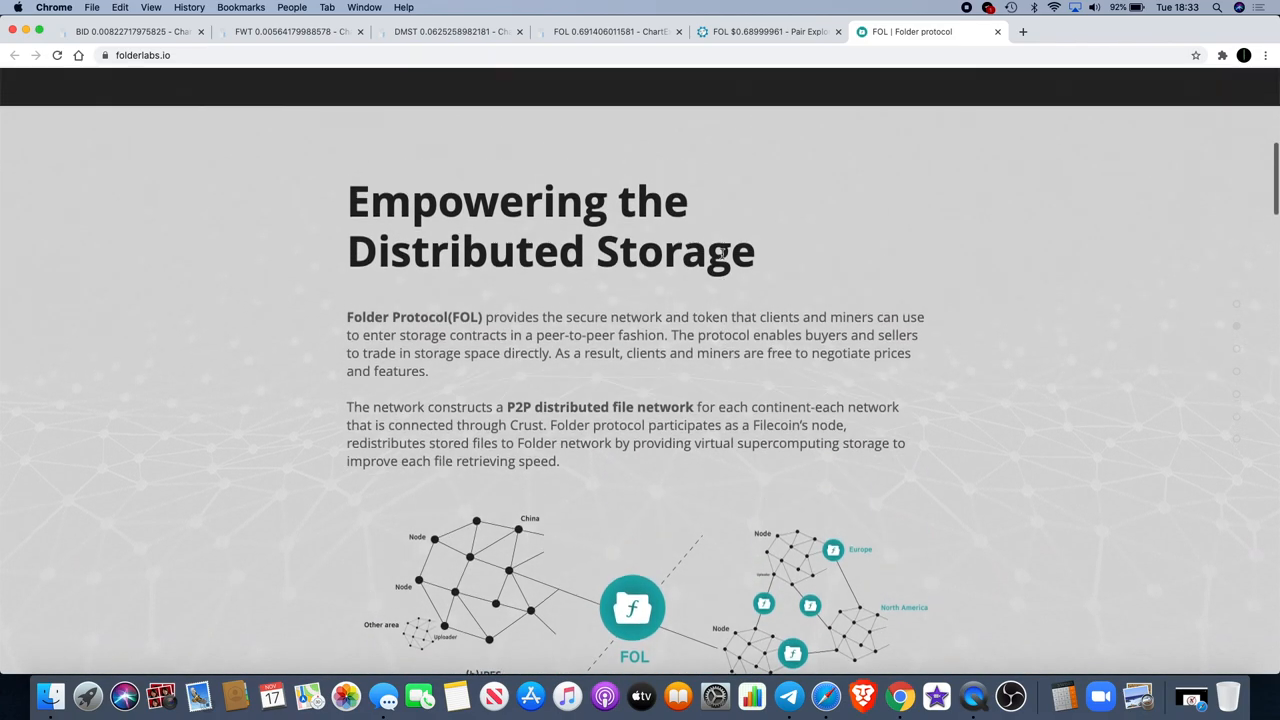
pyautogui.scroll(-3)
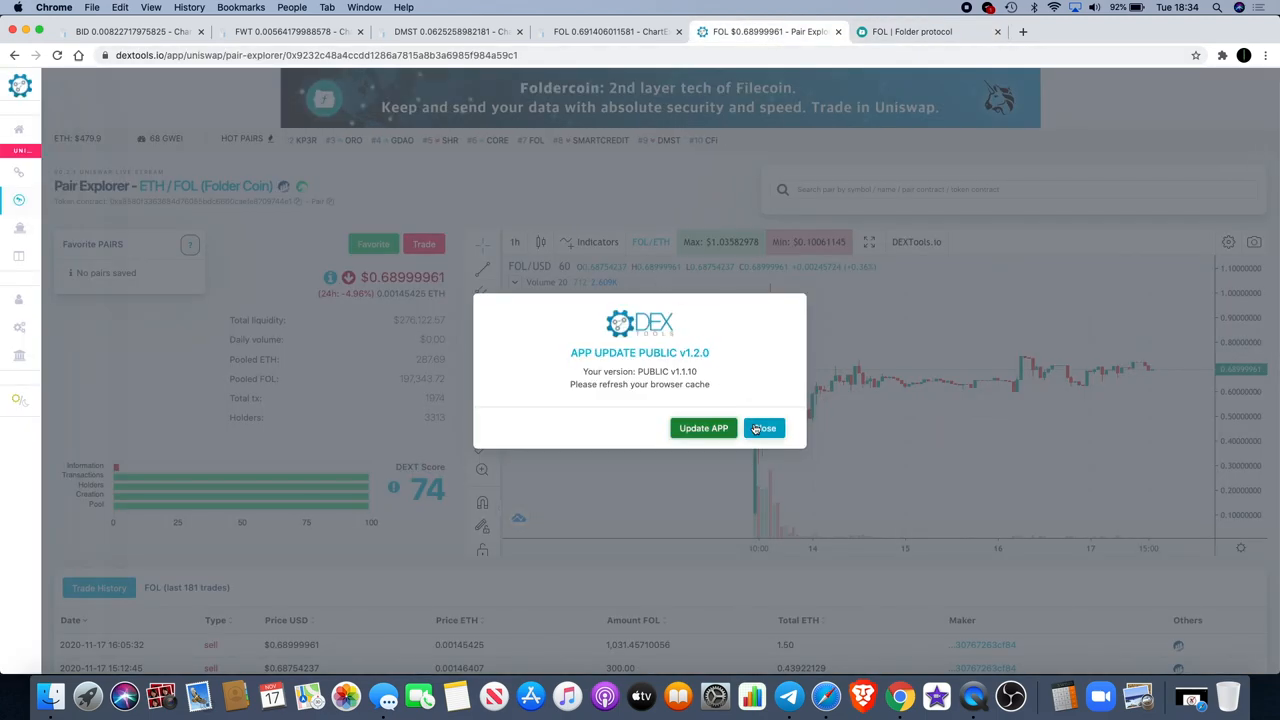
# Dismiss the DEXTools APP UPDATE notice to reveal the ETH/FOL pair chart
pyautogui.click(764, 428)
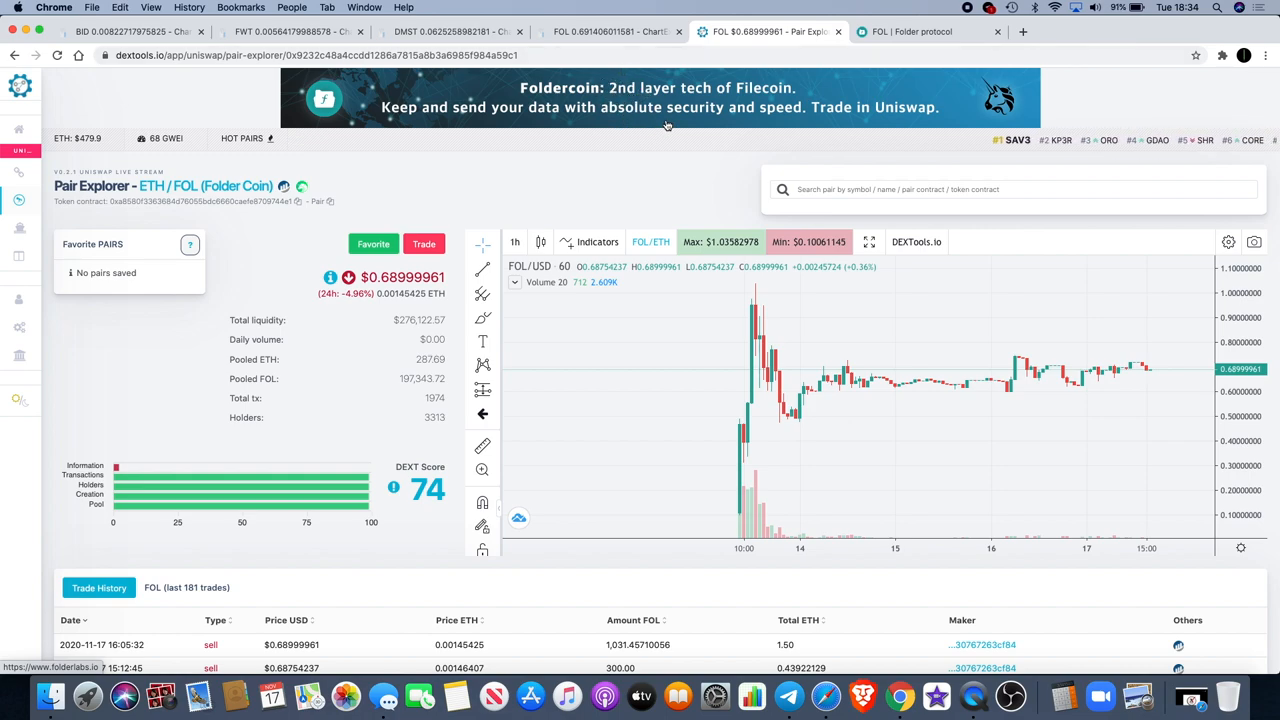
pyautogui.moveTo(712, 400)
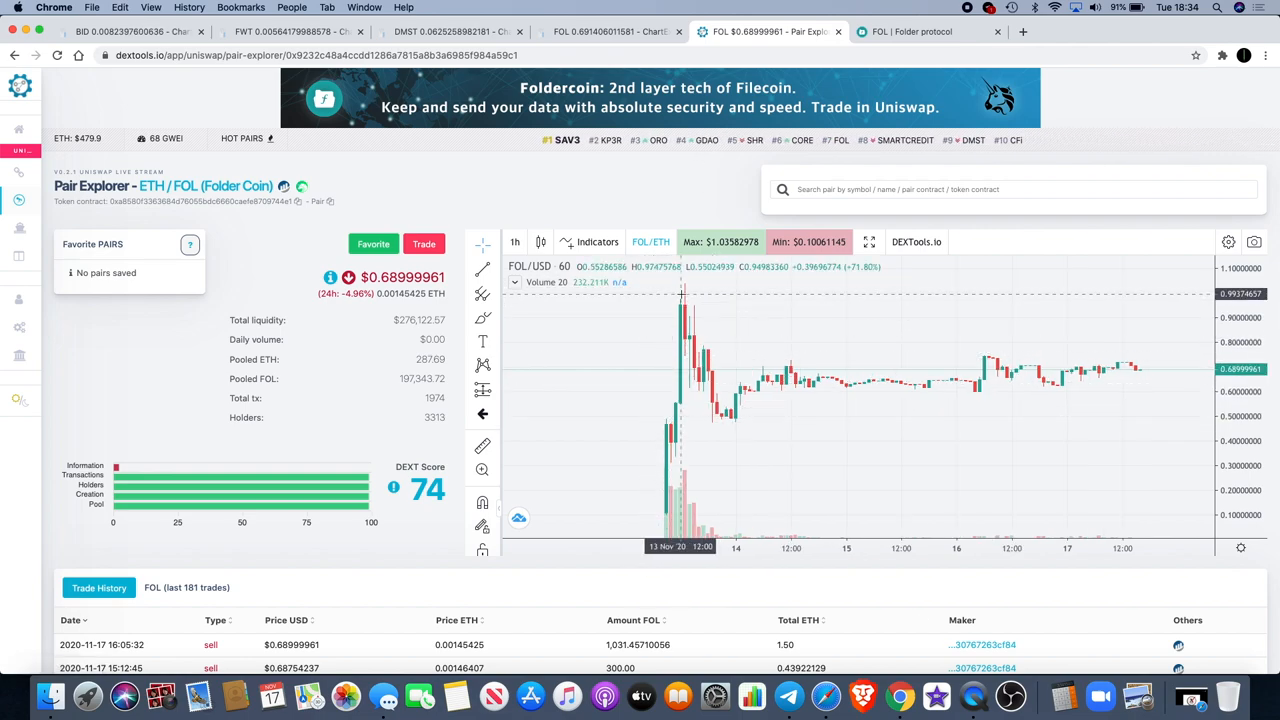
pyautogui.moveTo(1024, 356)
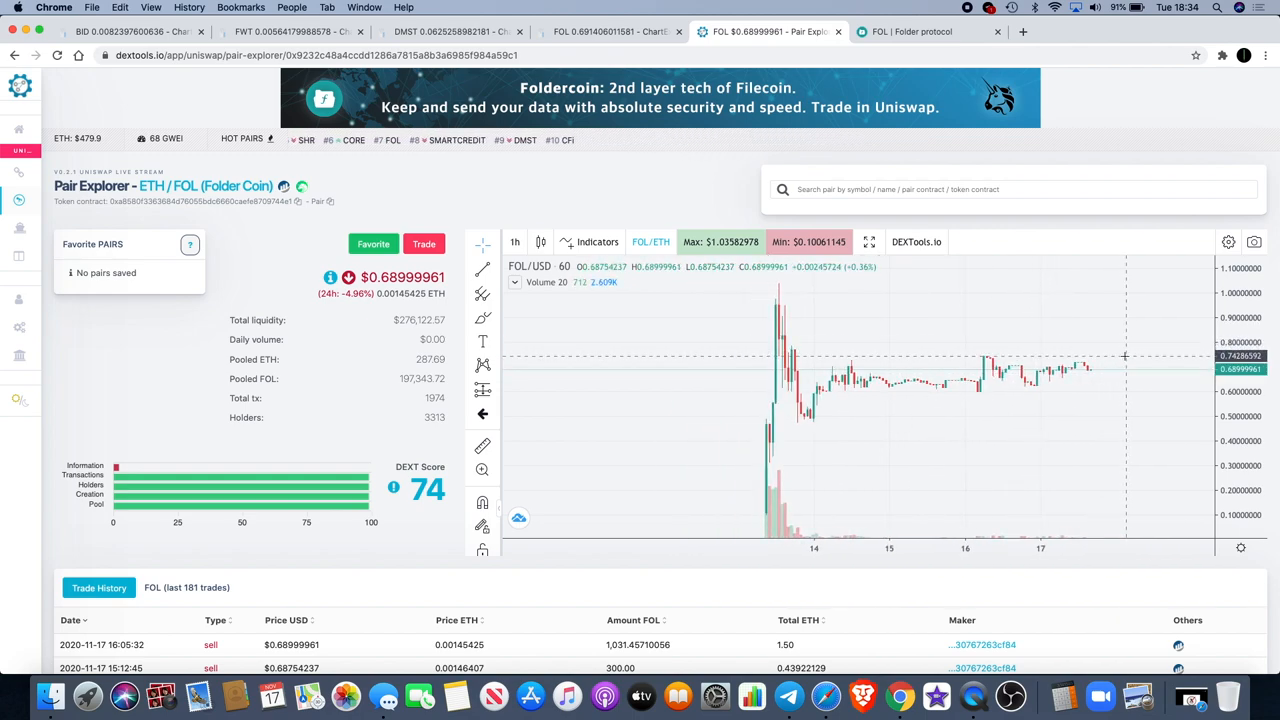
pyautogui.moveTo(790, 328)
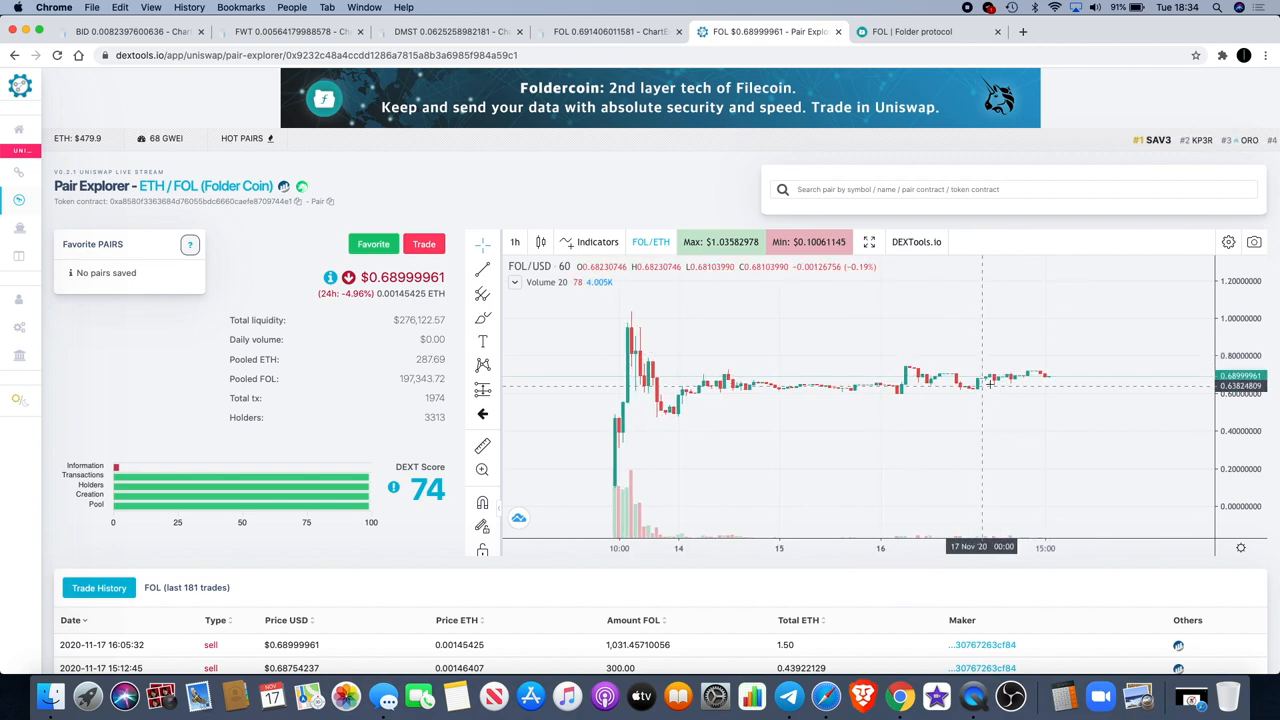
pyautogui.moveTo(936, 384)
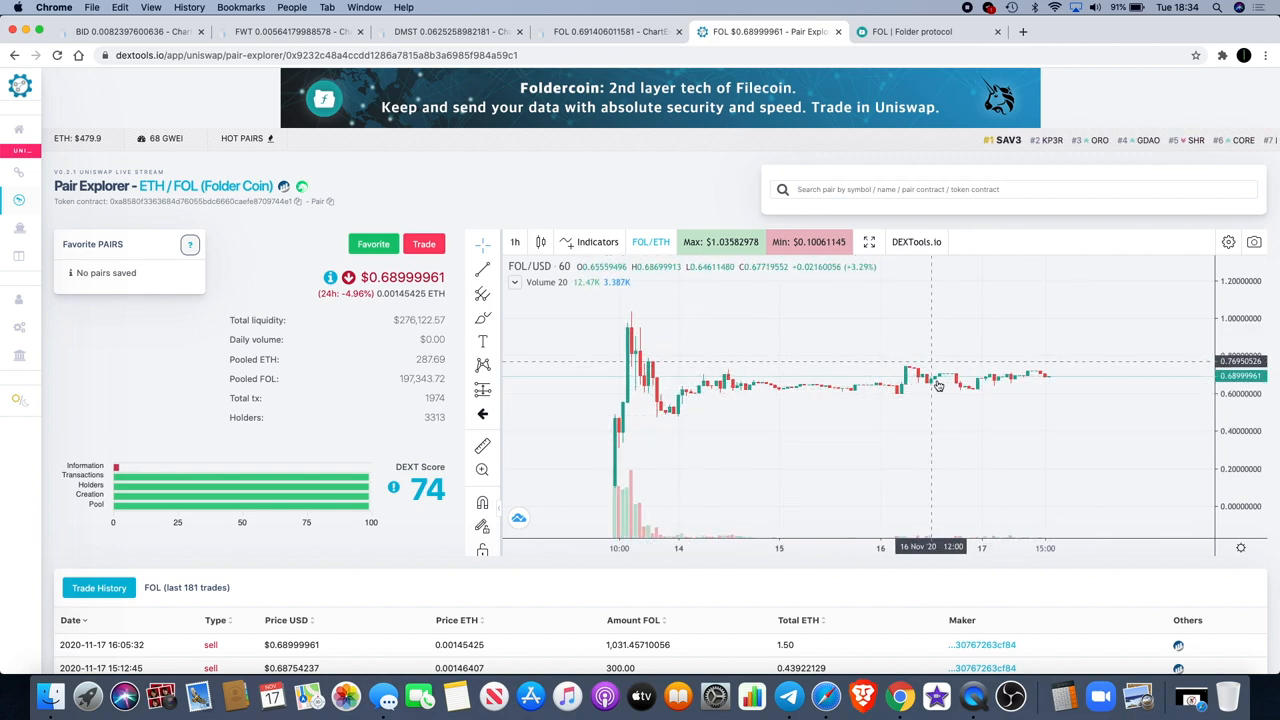
pyautogui.moveTo(644, 448)
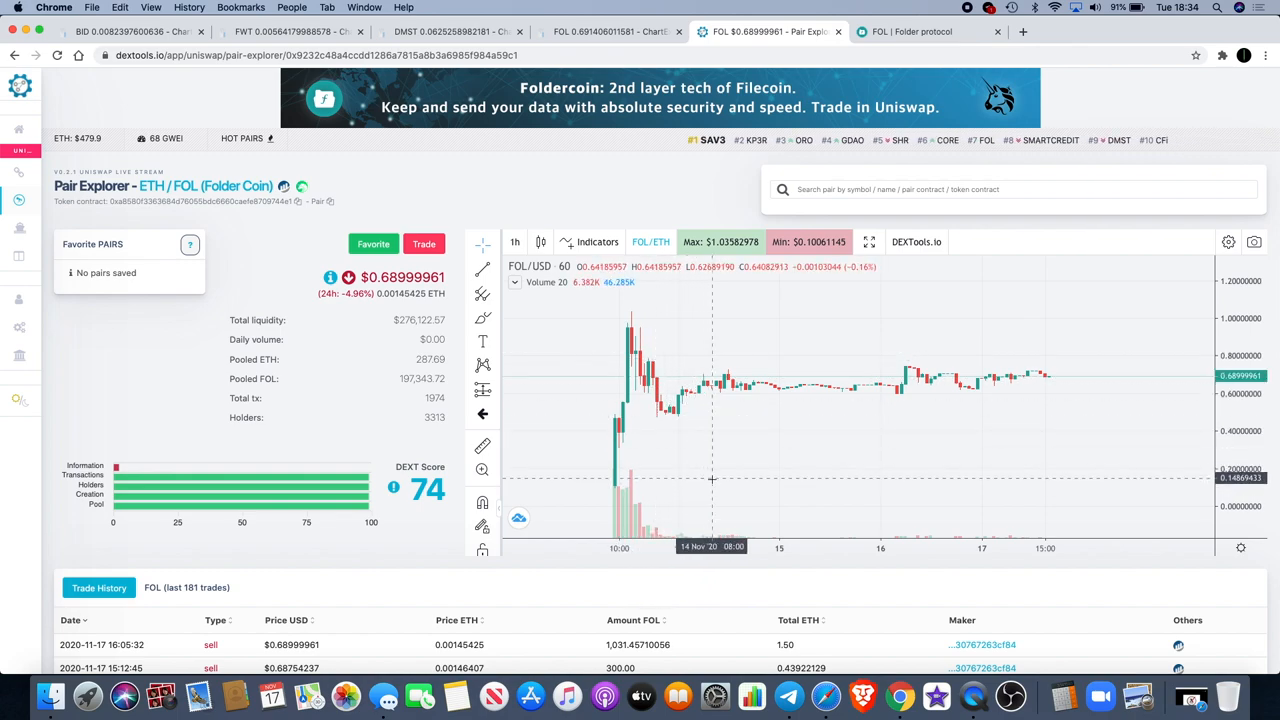
pyautogui.moveTo(676, 452)
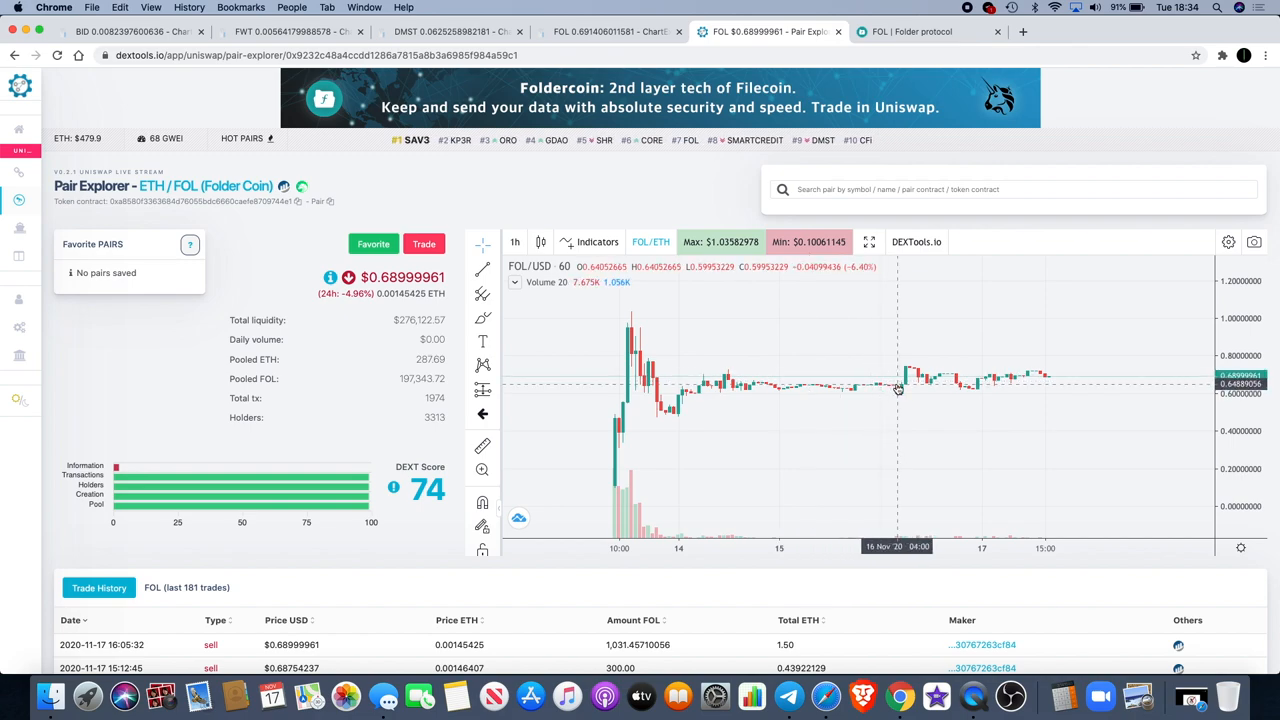
pyautogui.moveTo(912, 390)
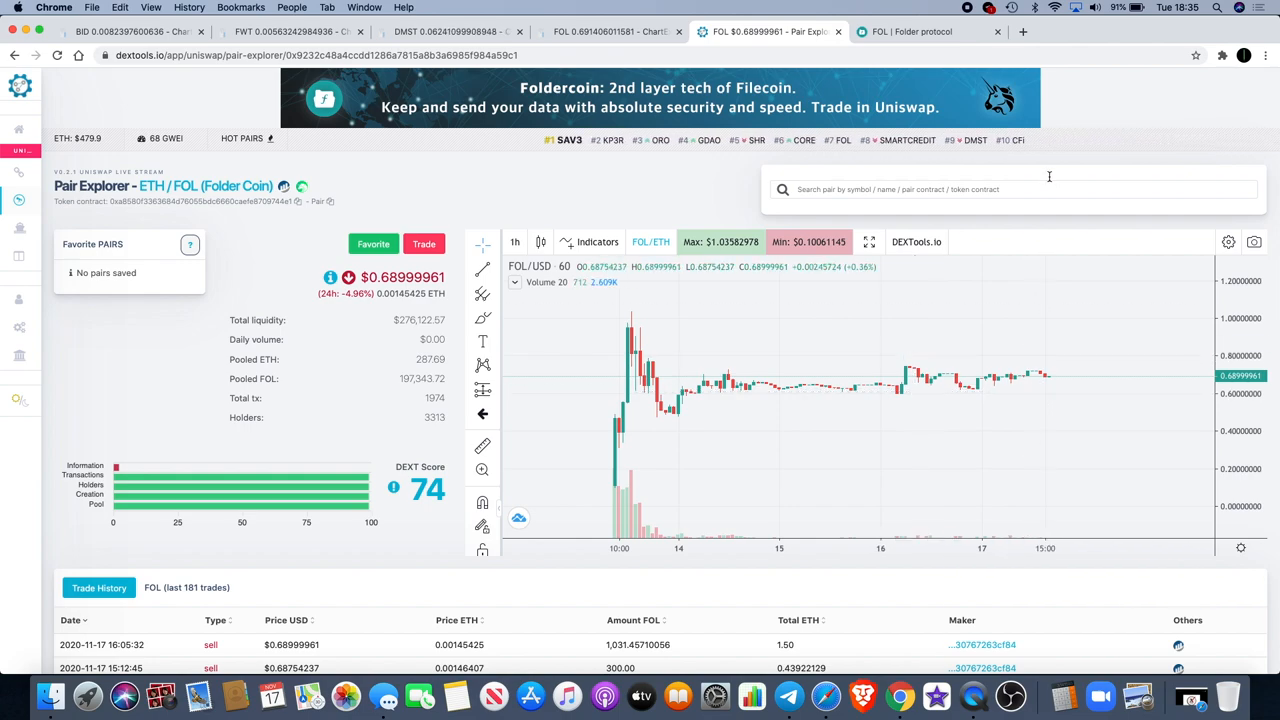
pyautogui.moveTo(1022, 430)
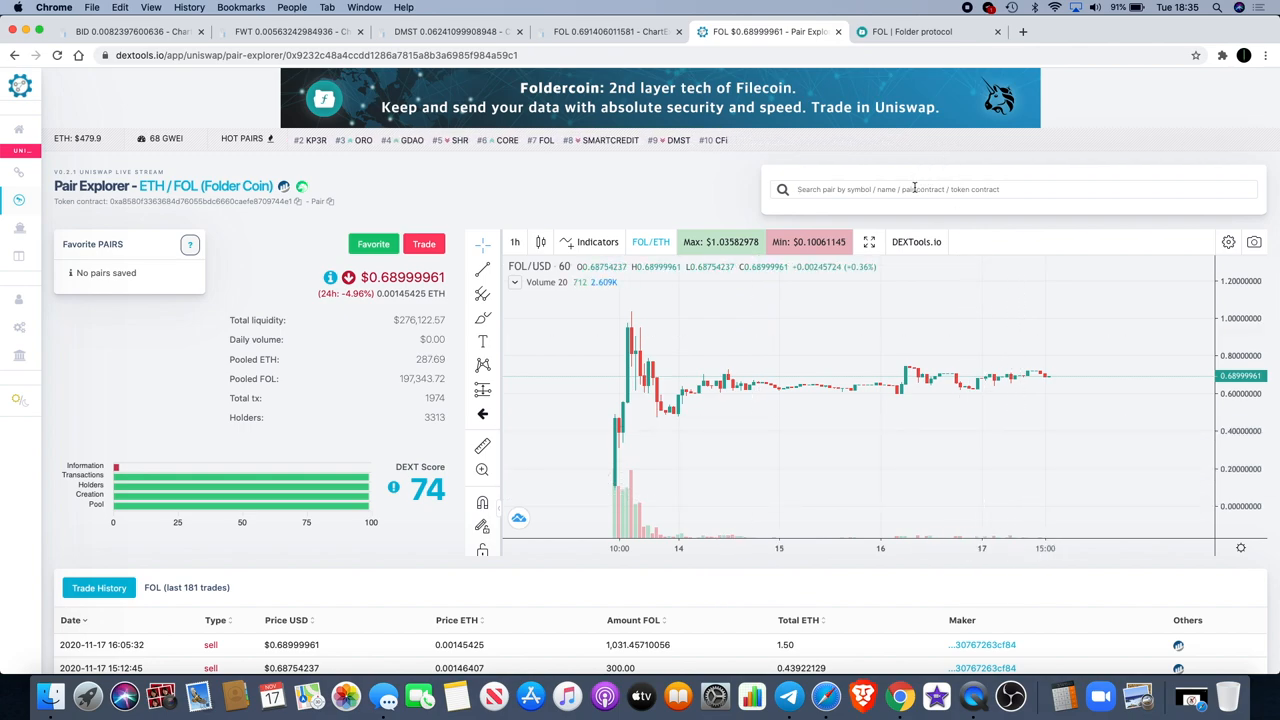
# Search 'lucky' to load the ETH/LUCKY pair and pan to its earlier price history
pyautogui.write('lucky')
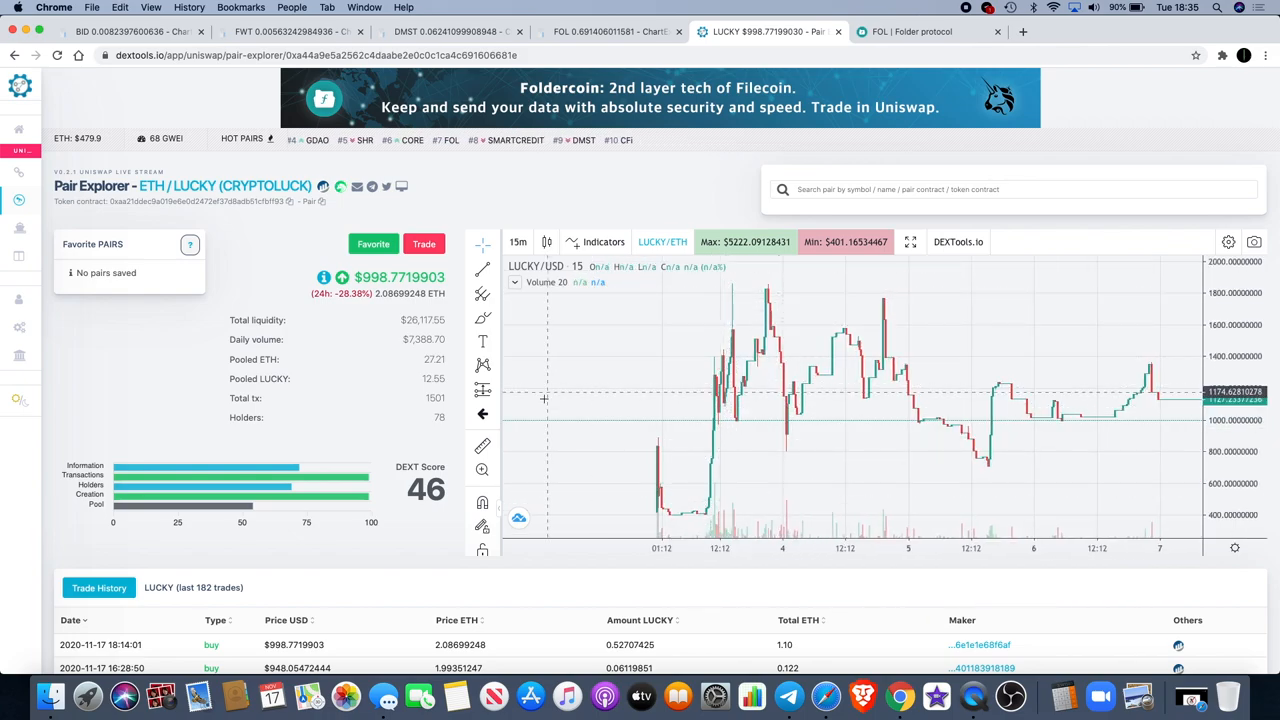
pyautogui.moveTo(738, 512)
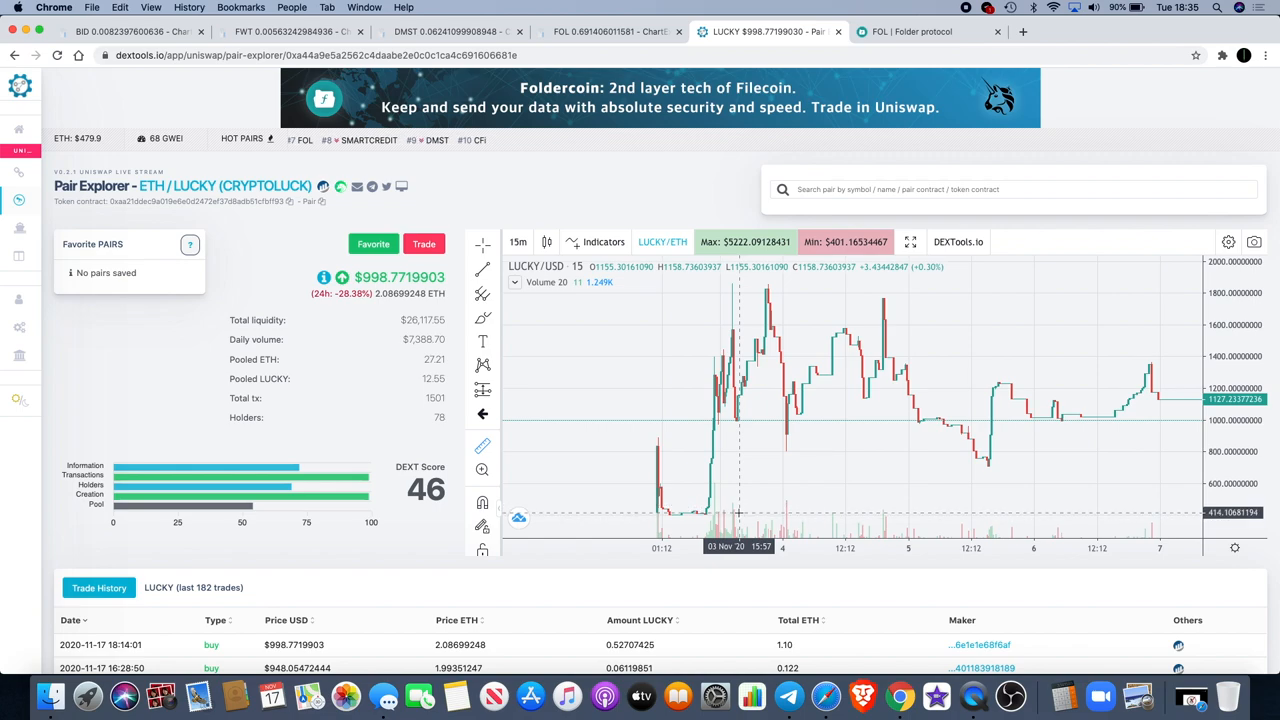
pyautogui.moveTo(738, 400); pyautogui.dragTo(828, 400)
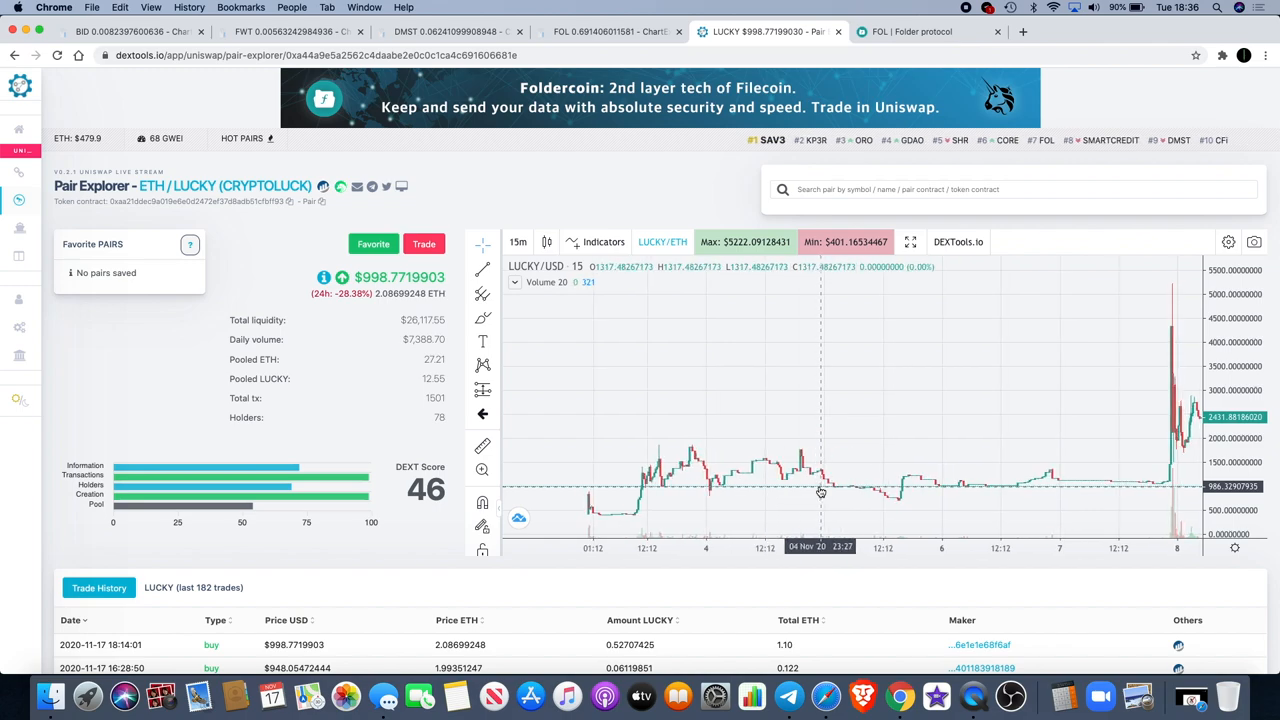
pyautogui.moveTo(724, 498)
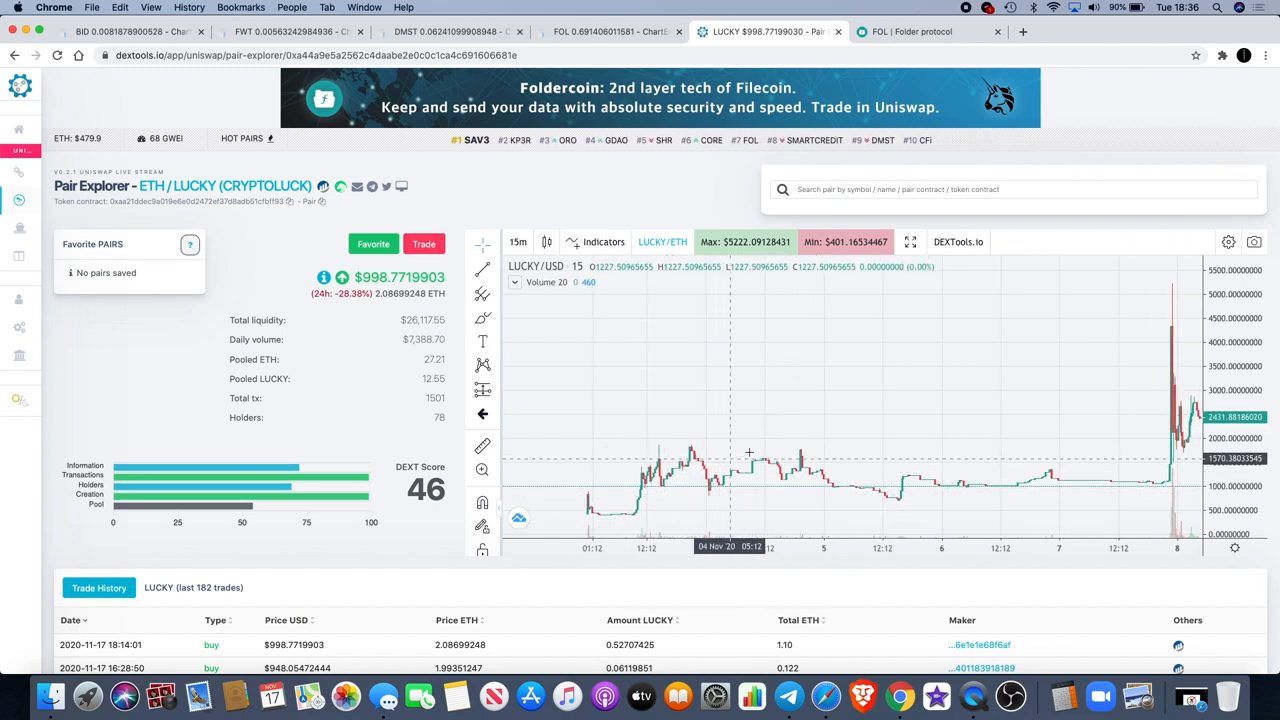
pyautogui.moveTo(1088, 490)
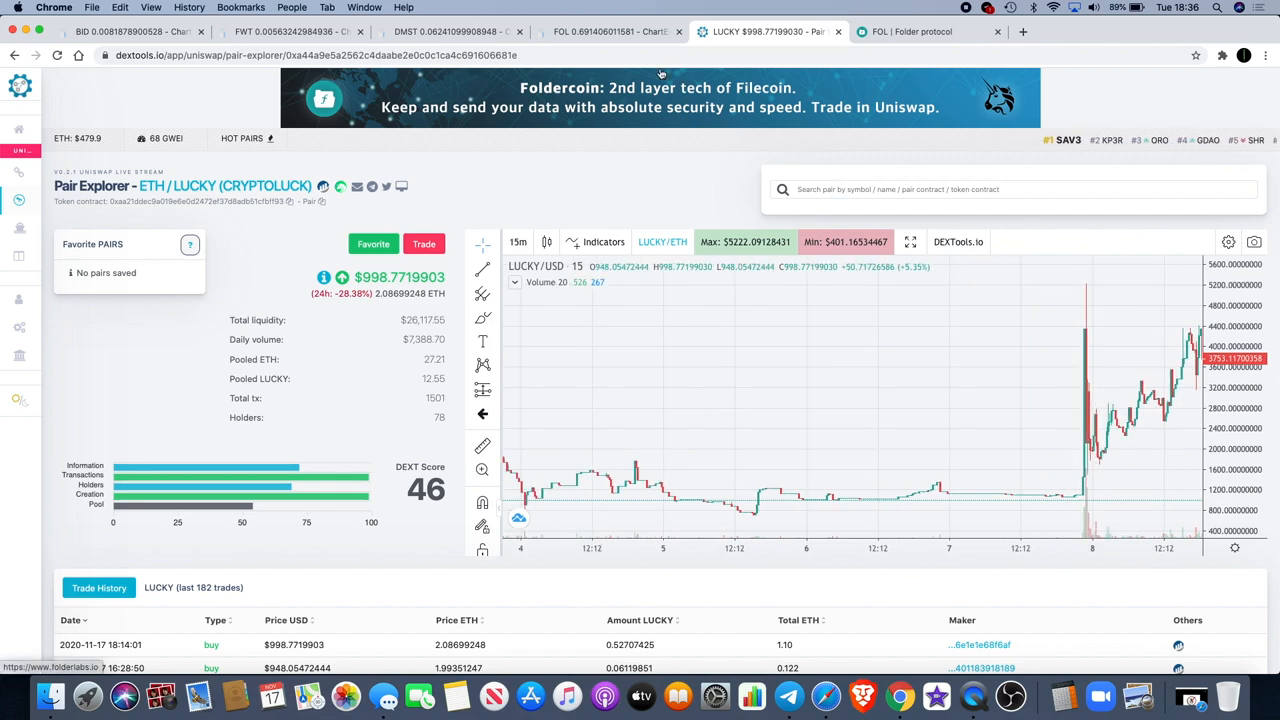
# Return to the FOL hourly Uniswap chart on ChartEx
pyautogui.click(610, 32)
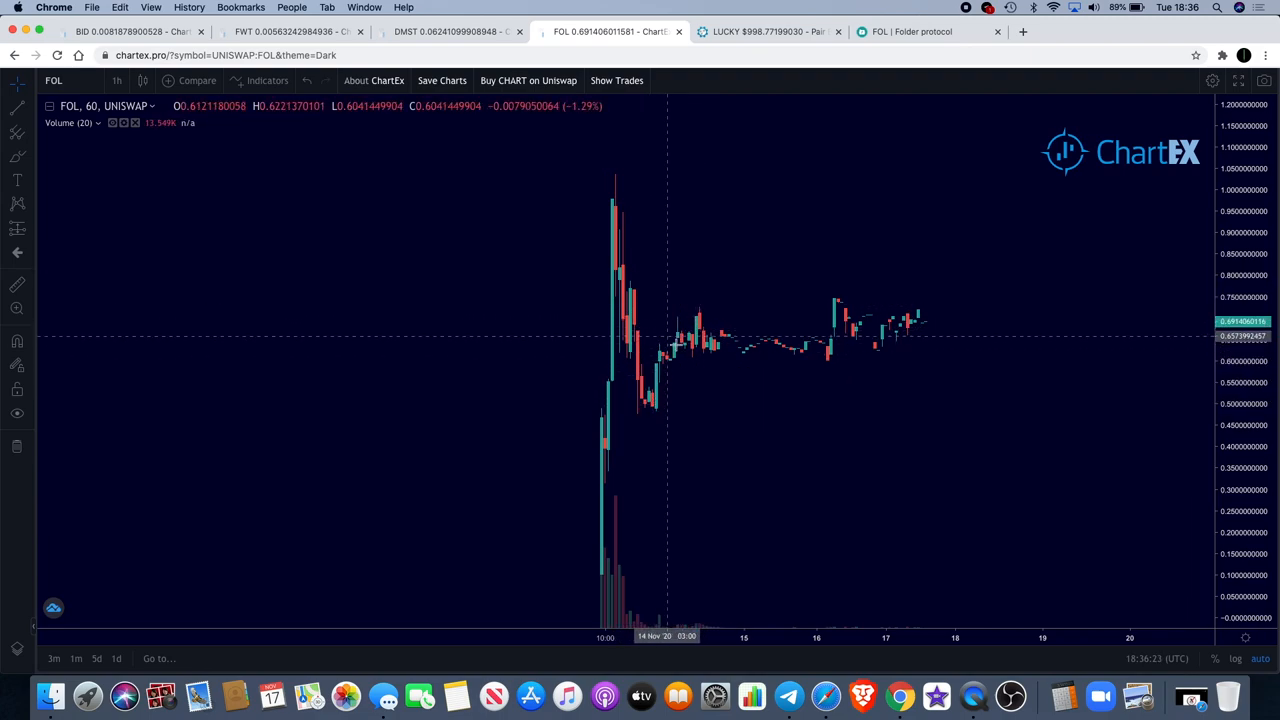
pyautogui.moveTo(652, 374)
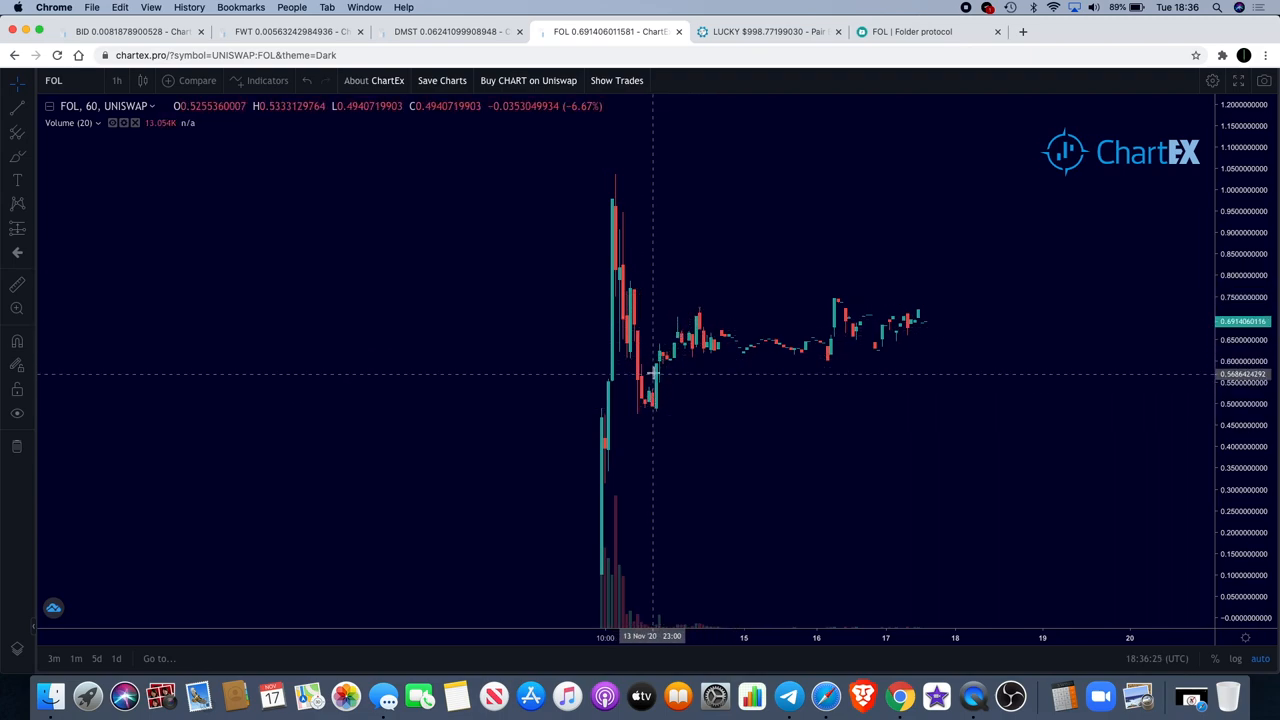
pyautogui.moveTo(760, 316)
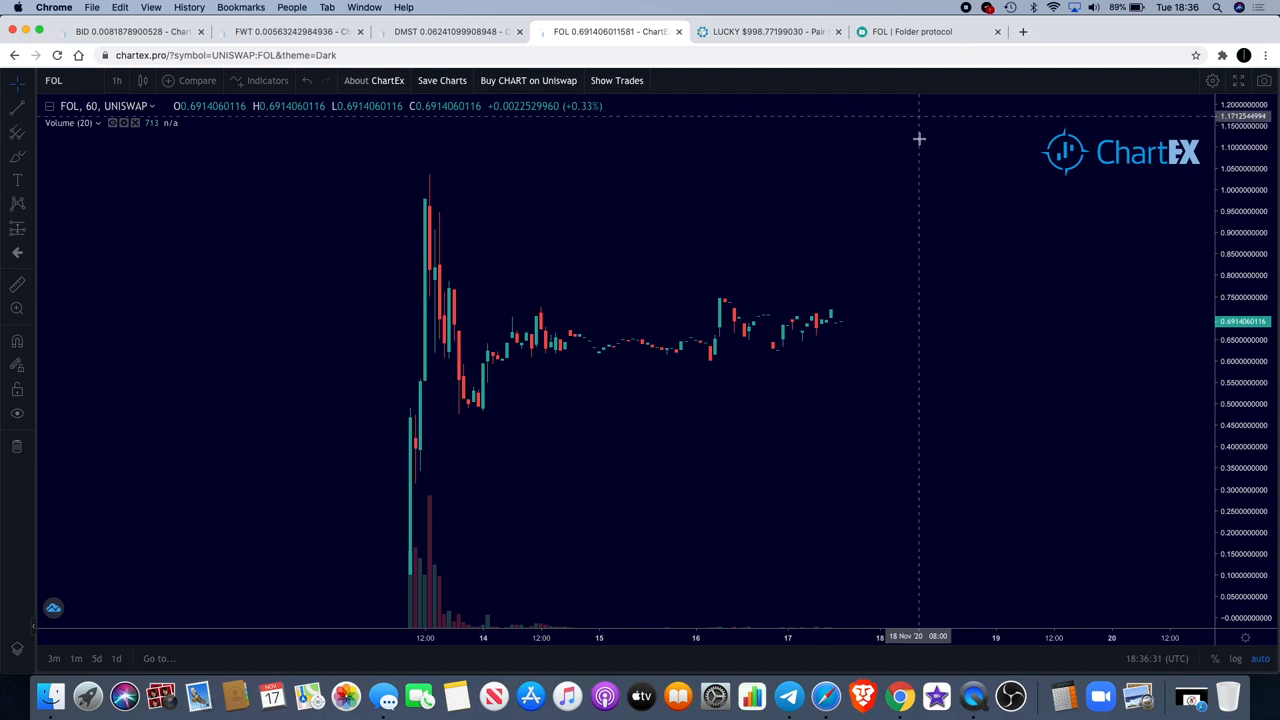
pyautogui.moveTo(920, 212)
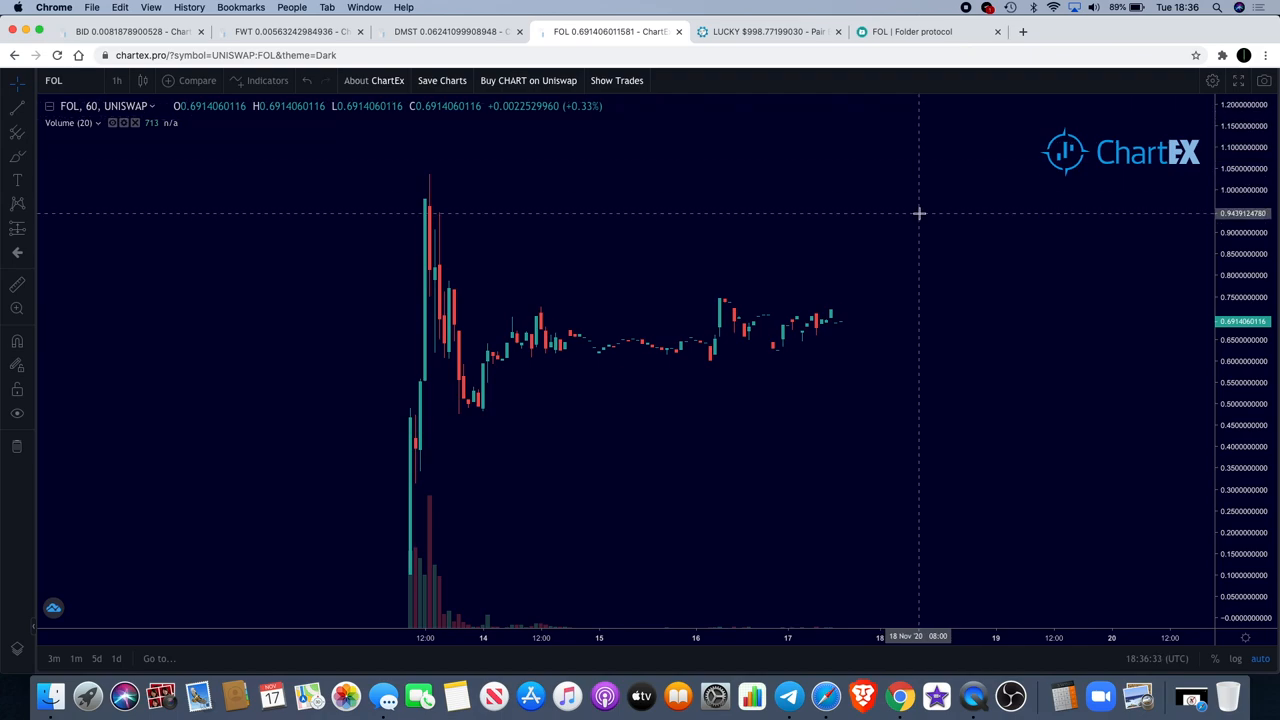